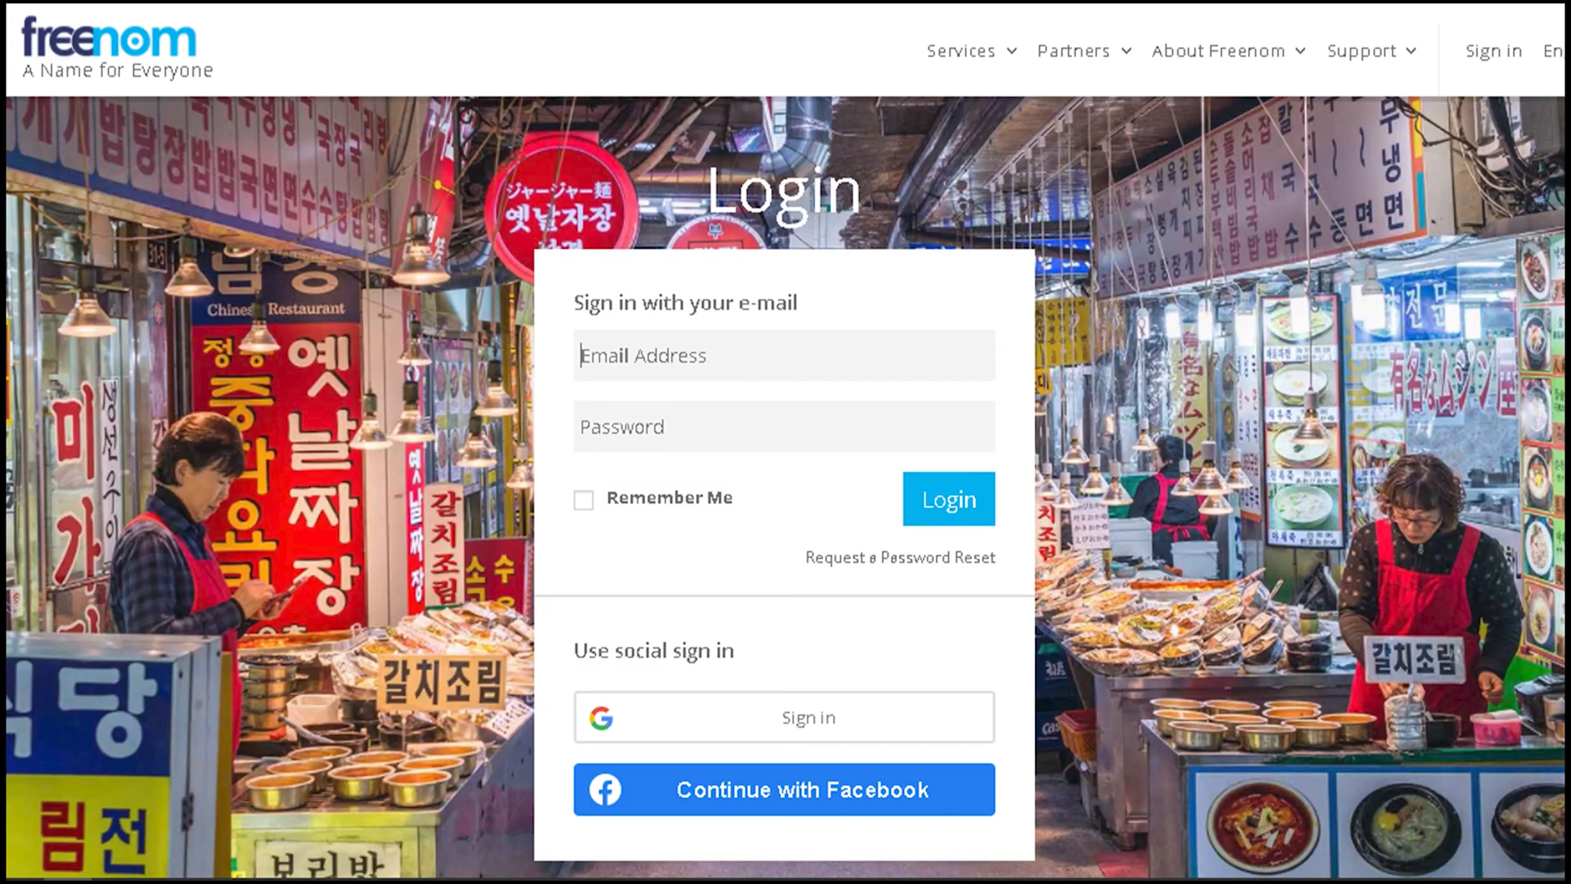
Search Freenom for free extensions of 'justafreedomainname' via Check Availability.
left_click(310, 20)
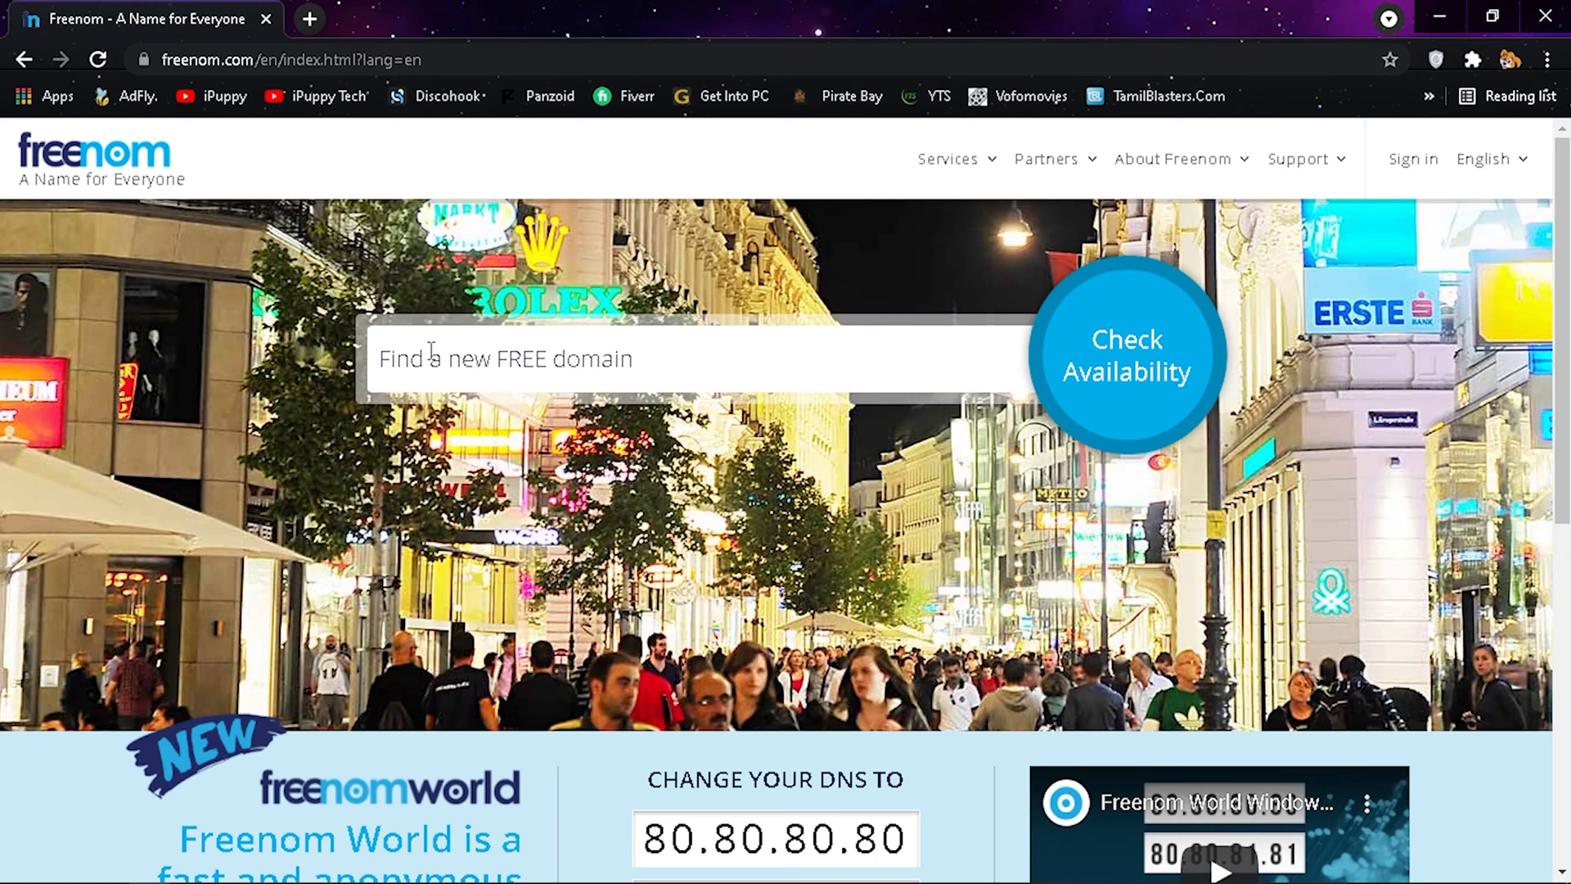
type("ju")
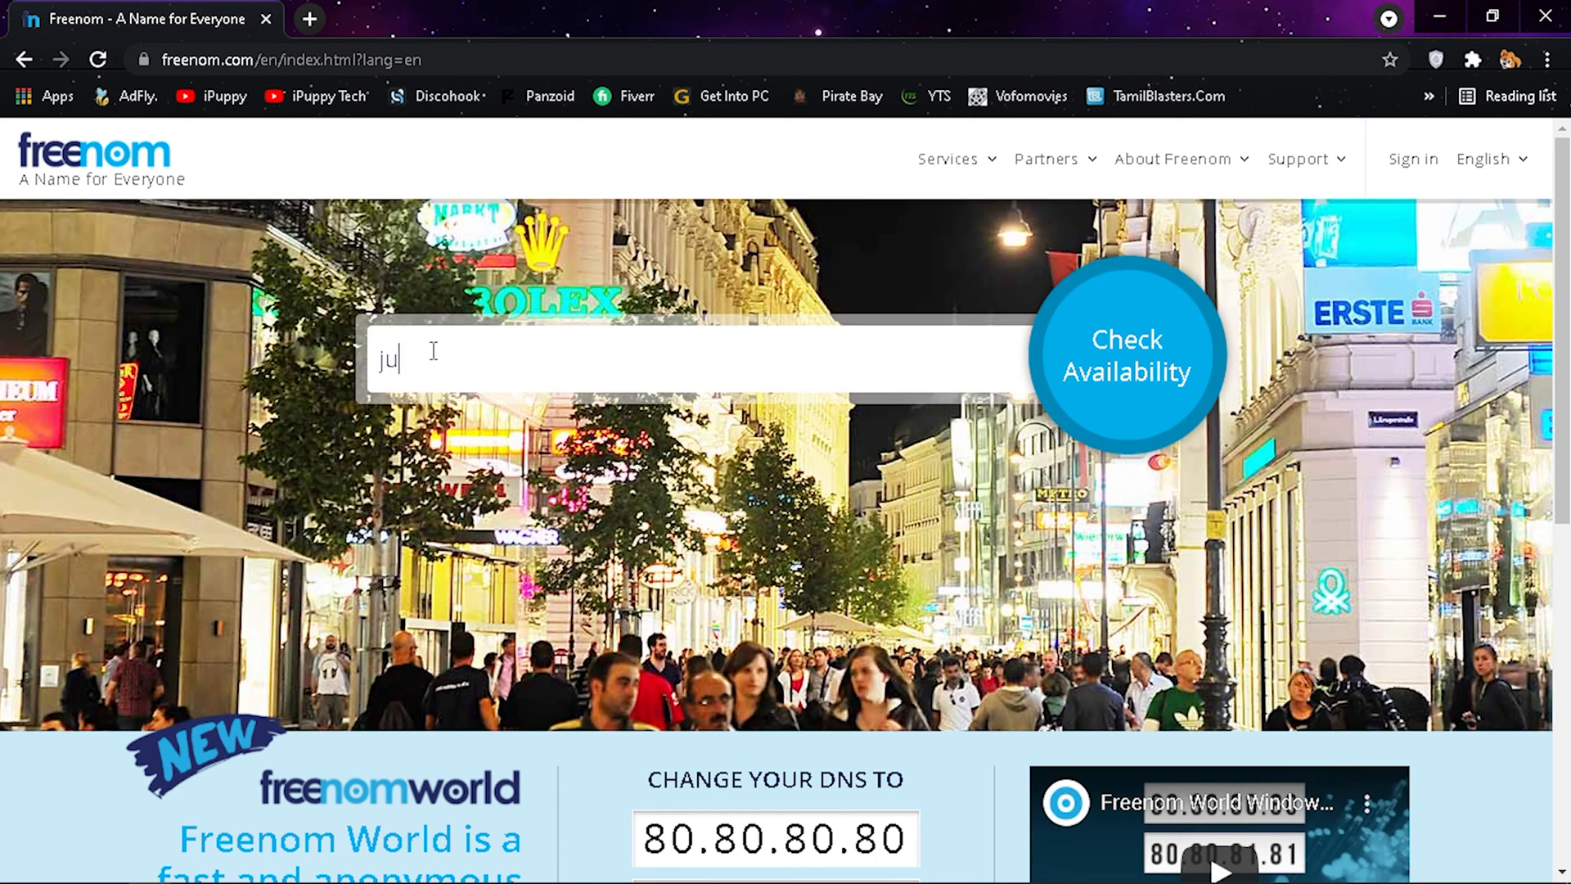
type("sta")
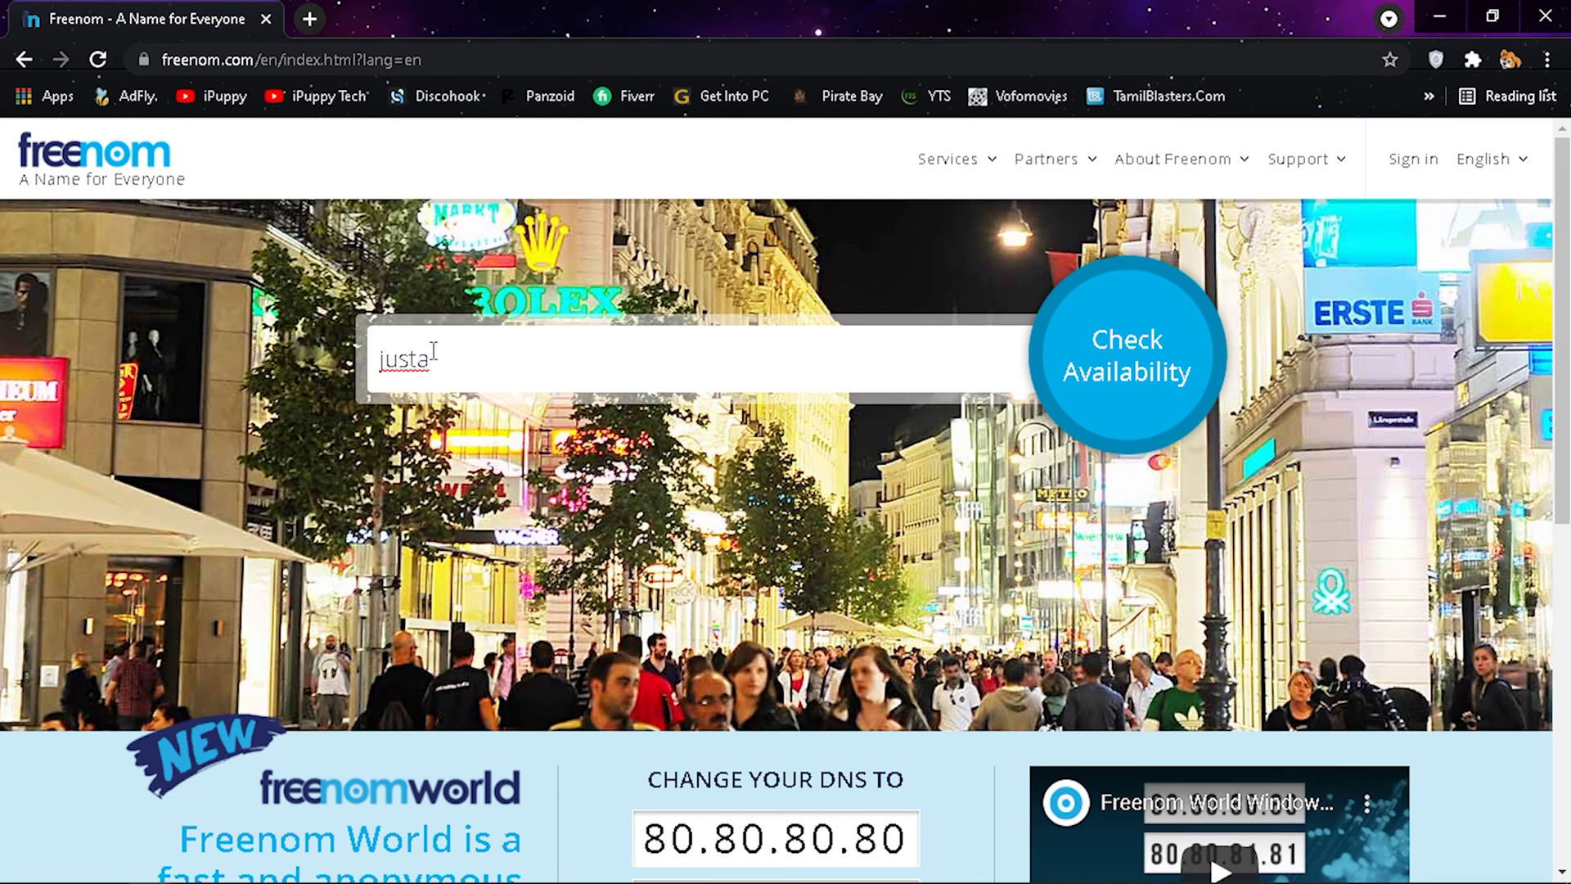
type("freedomainnam")
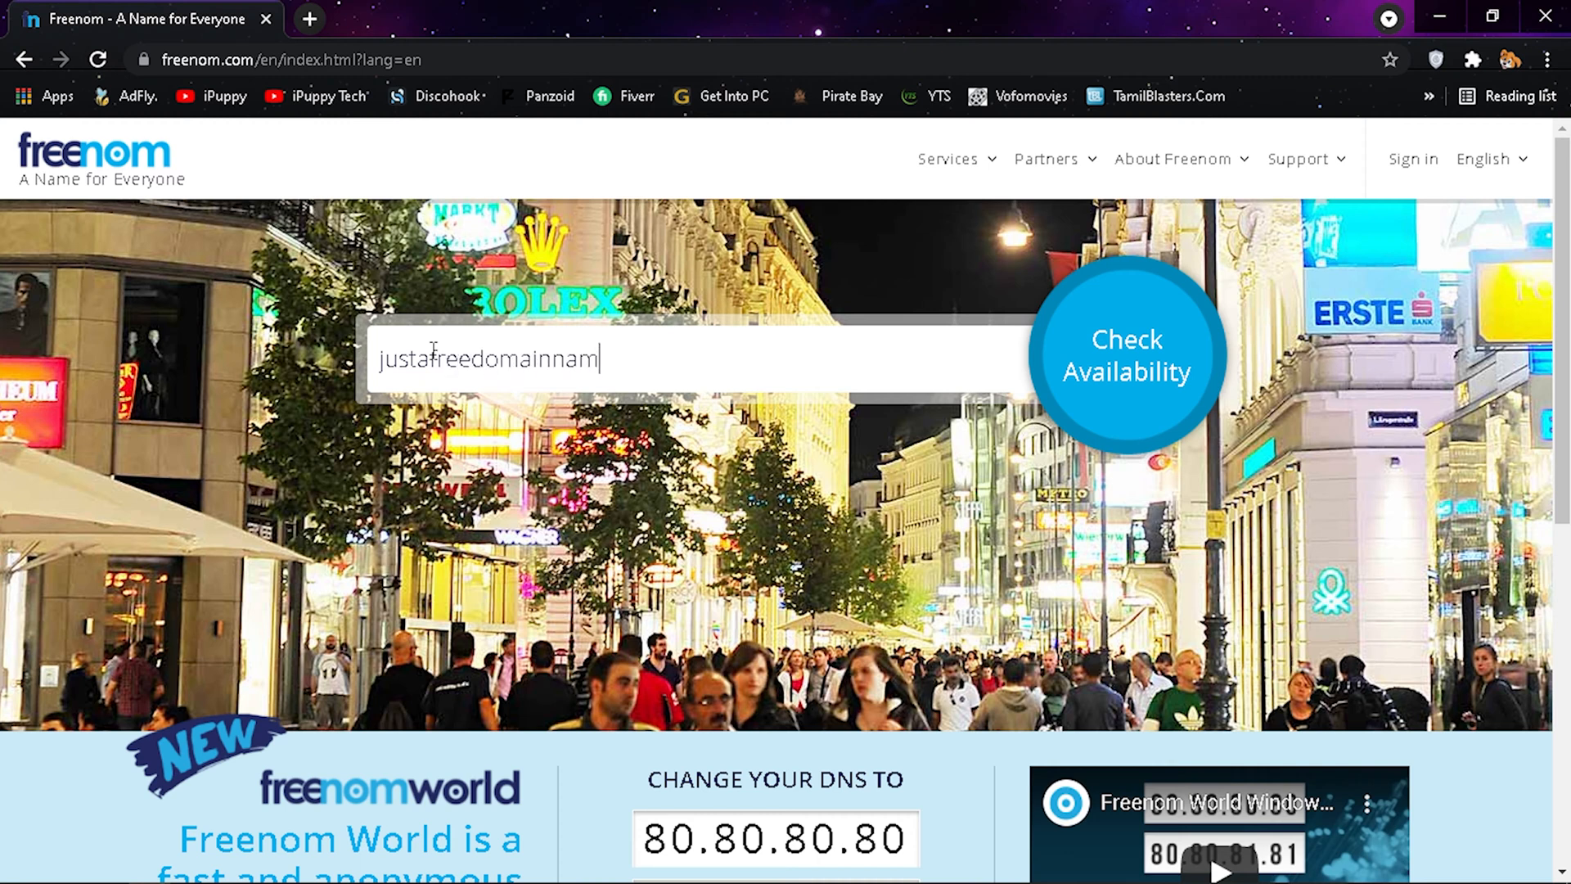
type("e")
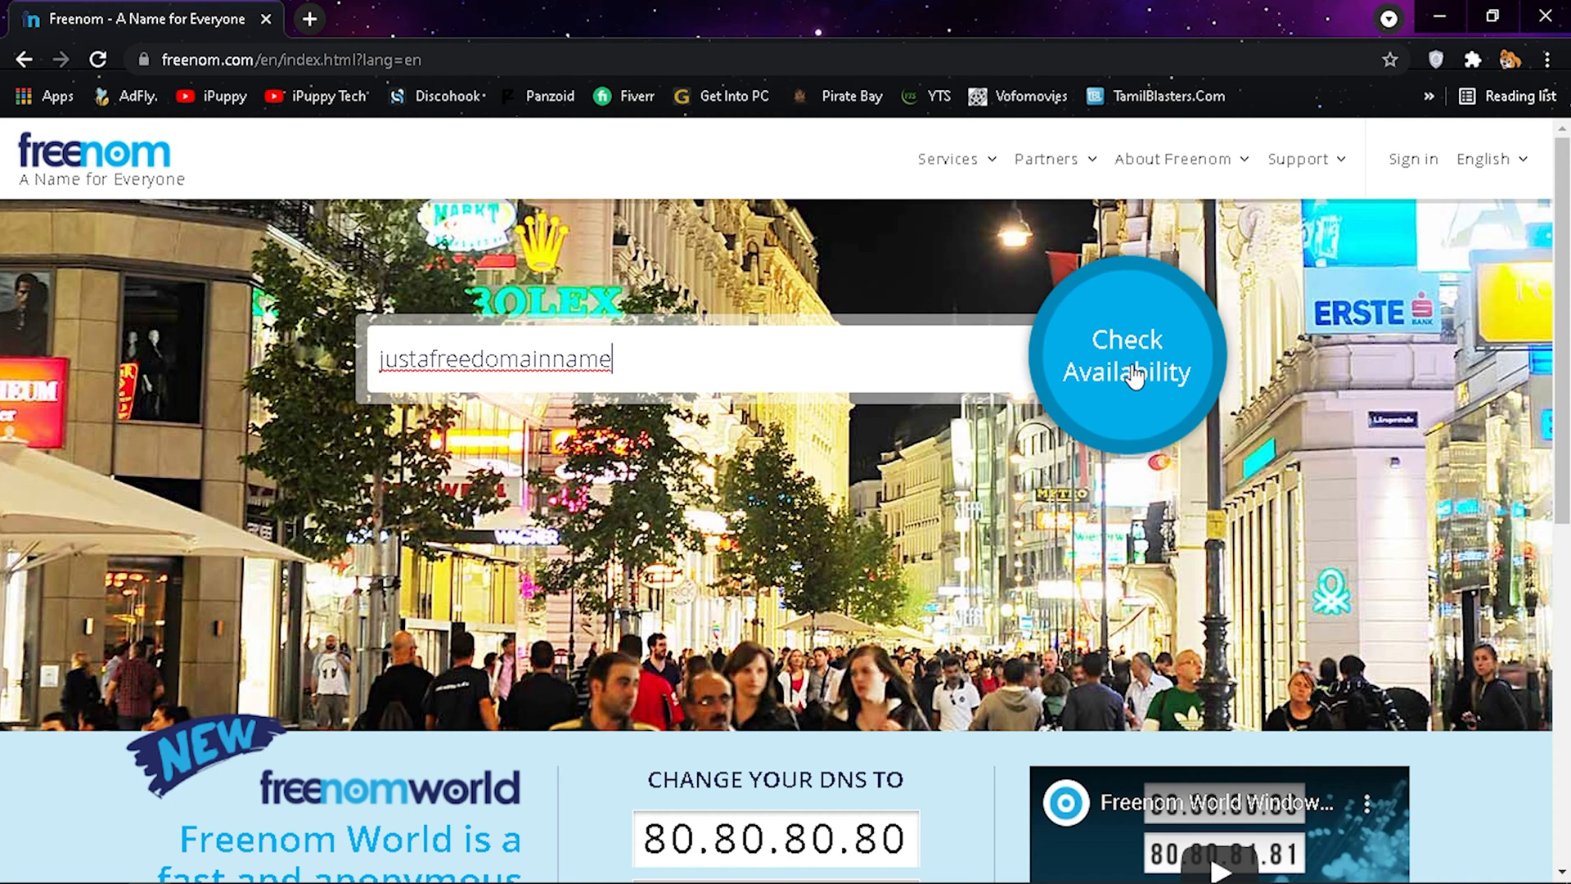
left_click(1126, 355)
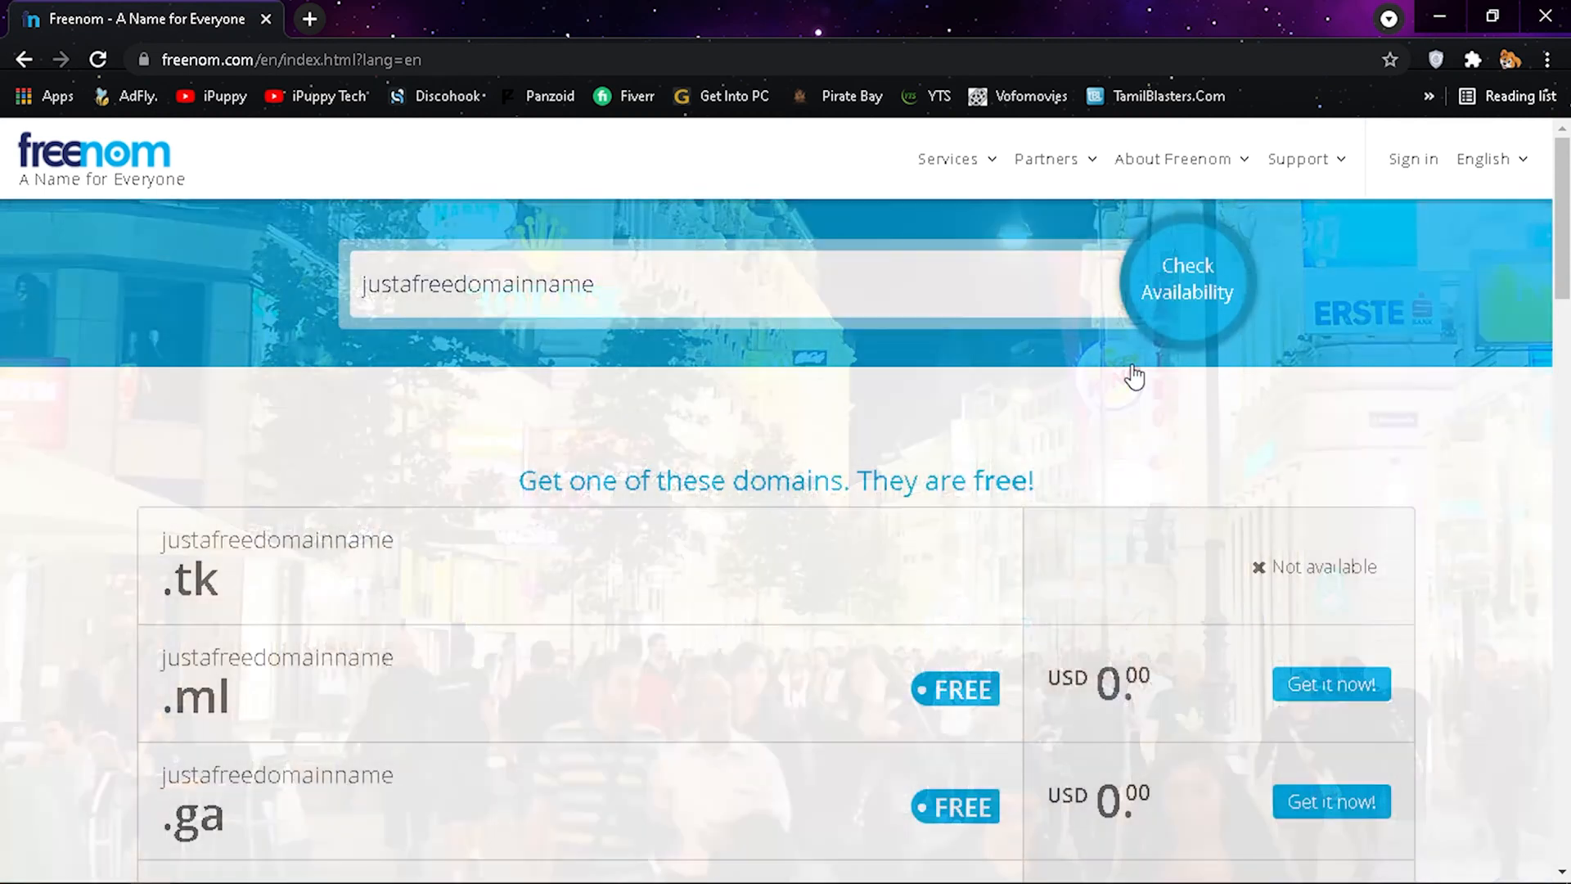
Scroll through the free results (.ml, .ga, .cf, .gq) and back up to the emptied search box.
scroll("down", 3)
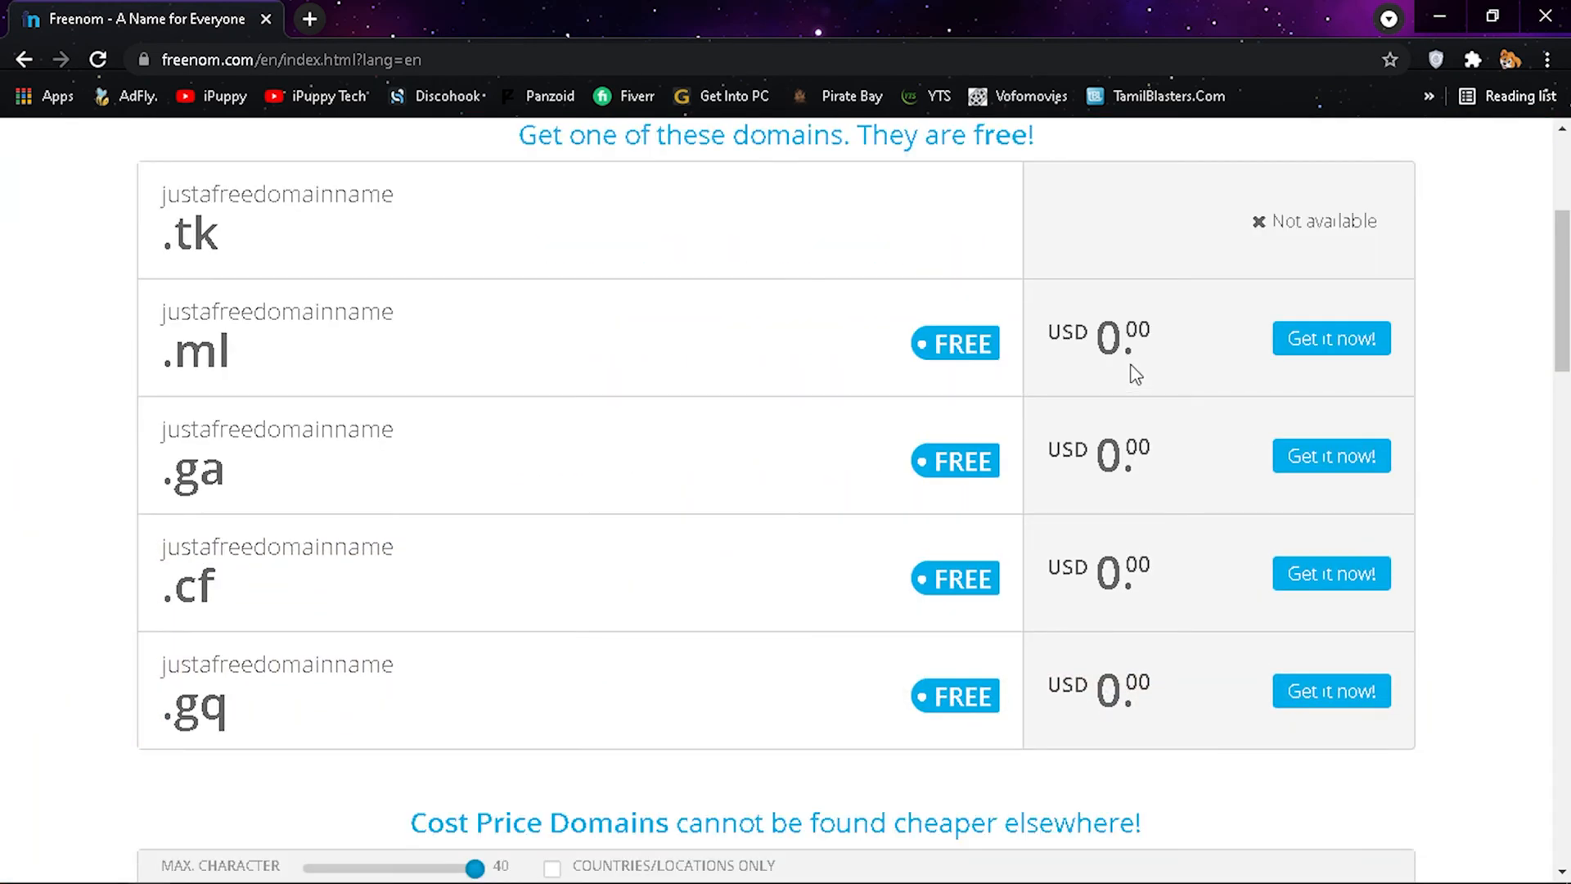
mouse_move(1331, 273)
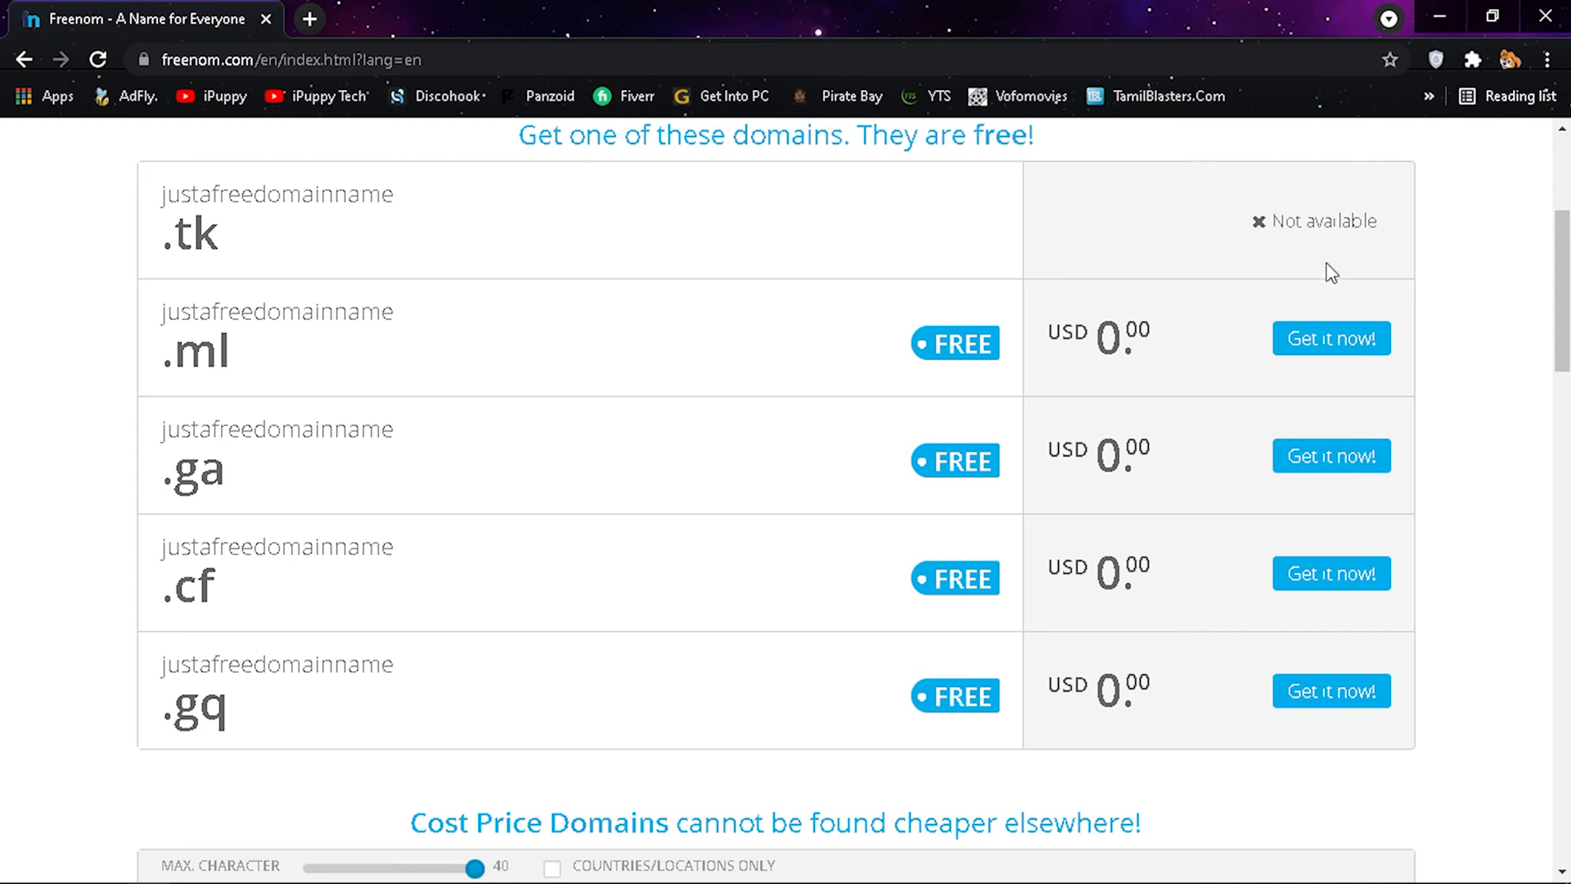
mouse_move(631, 458)
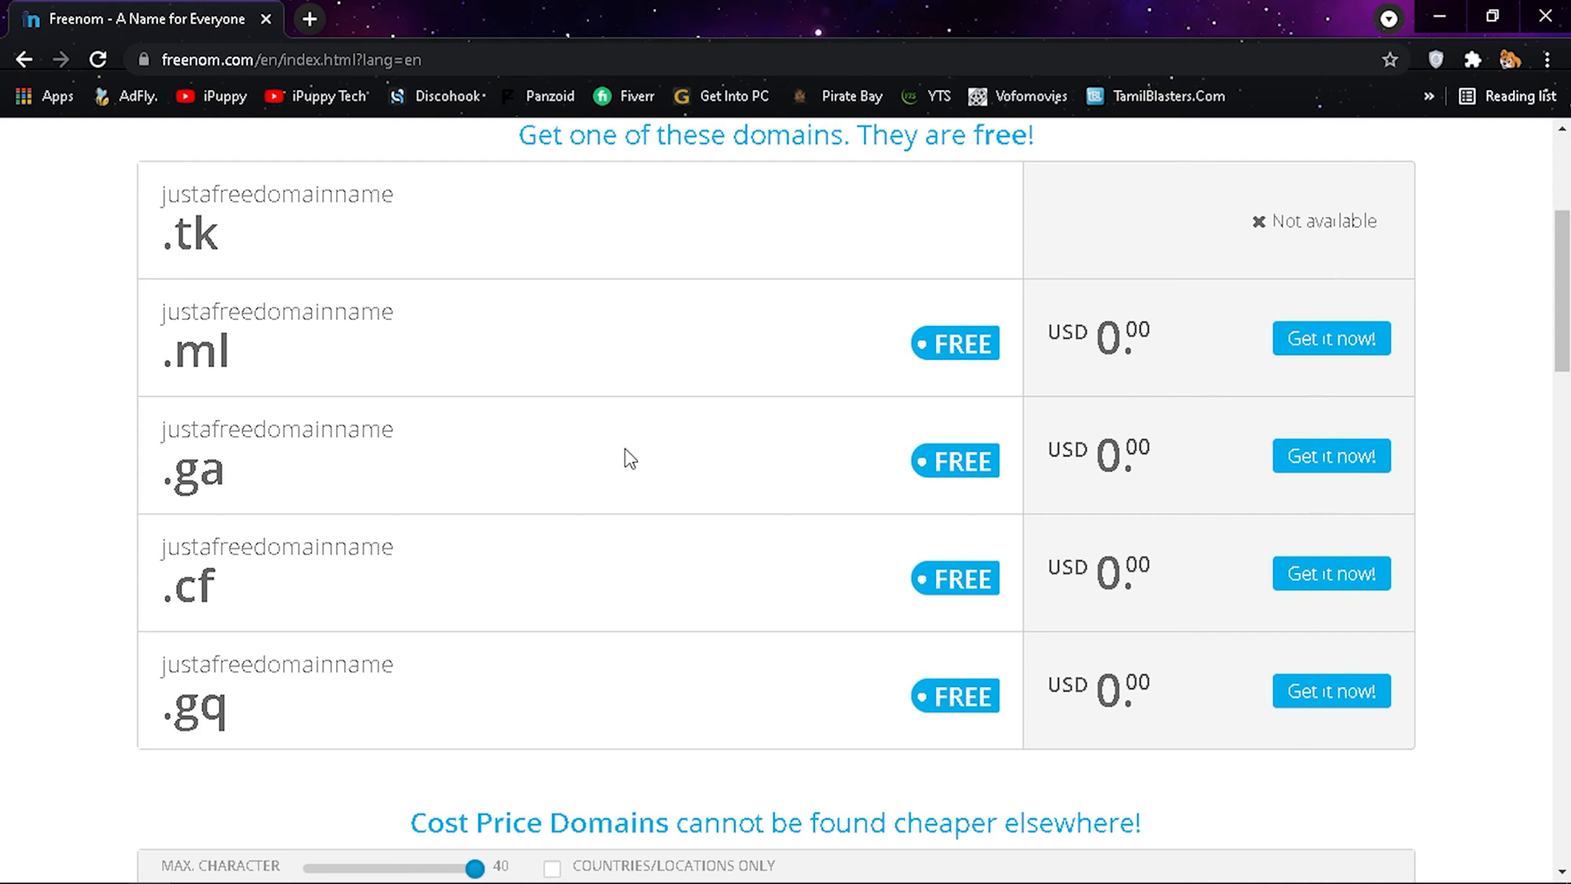
mouse_move(239, 357)
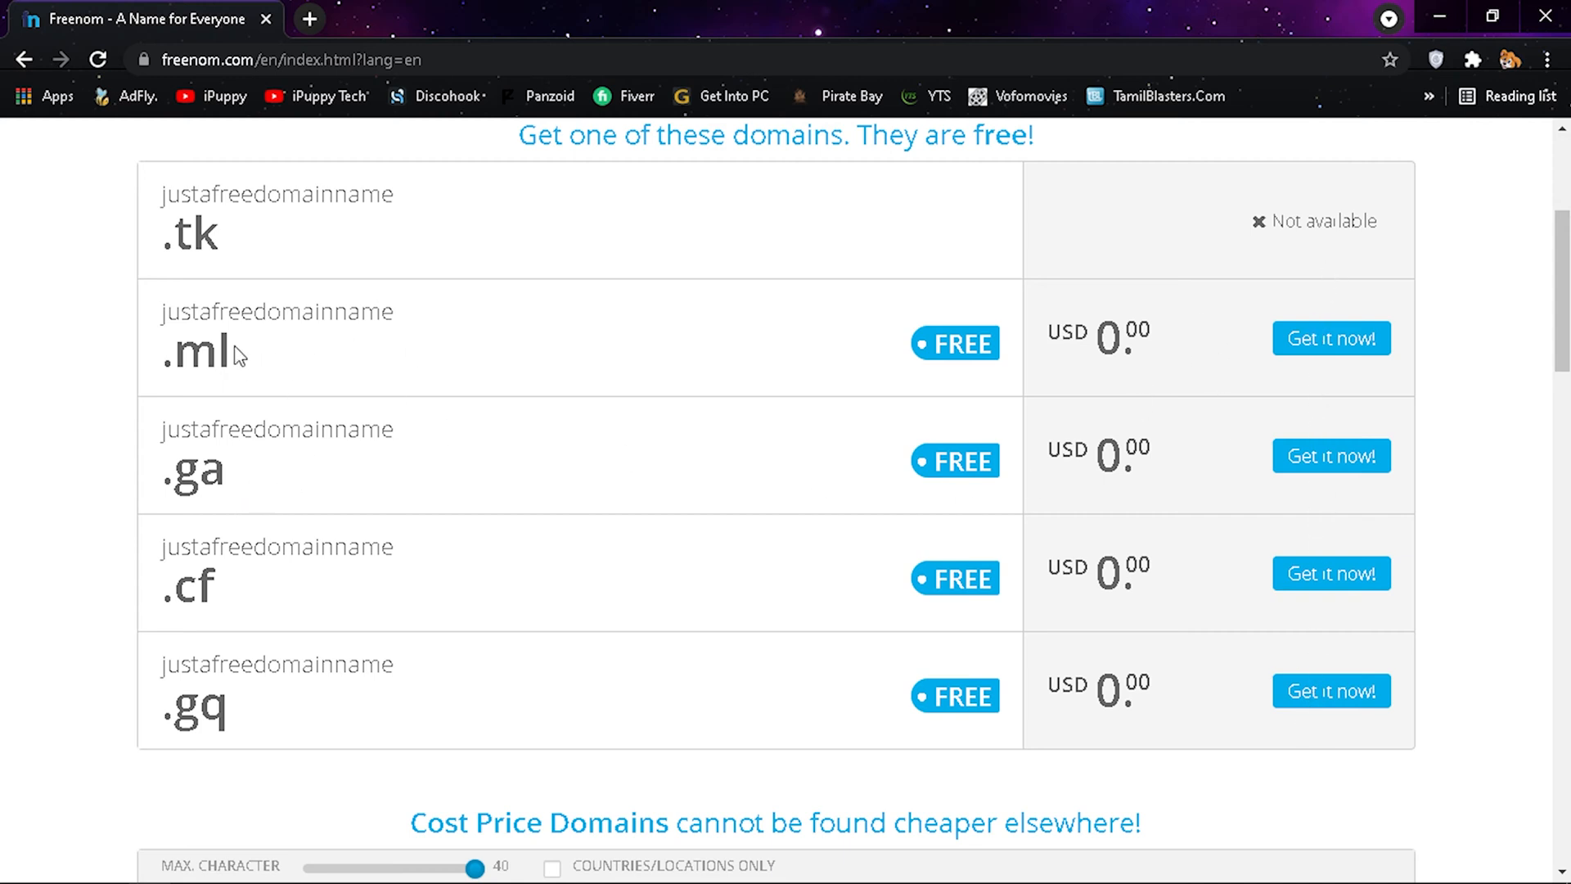
mouse_move(217, 341)
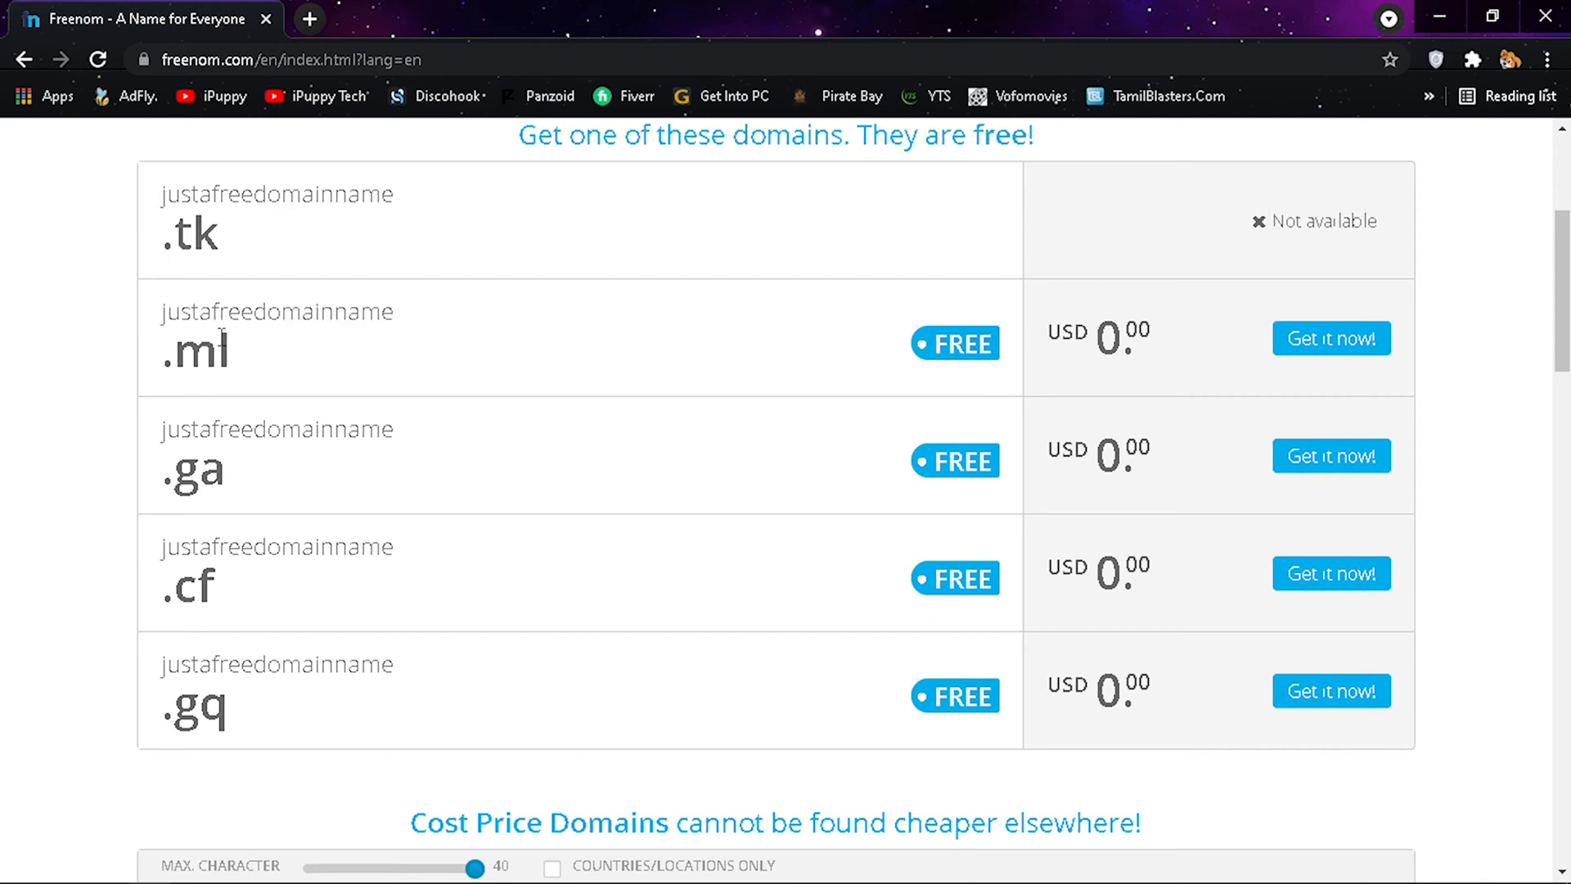
mouse_move(265, 354)
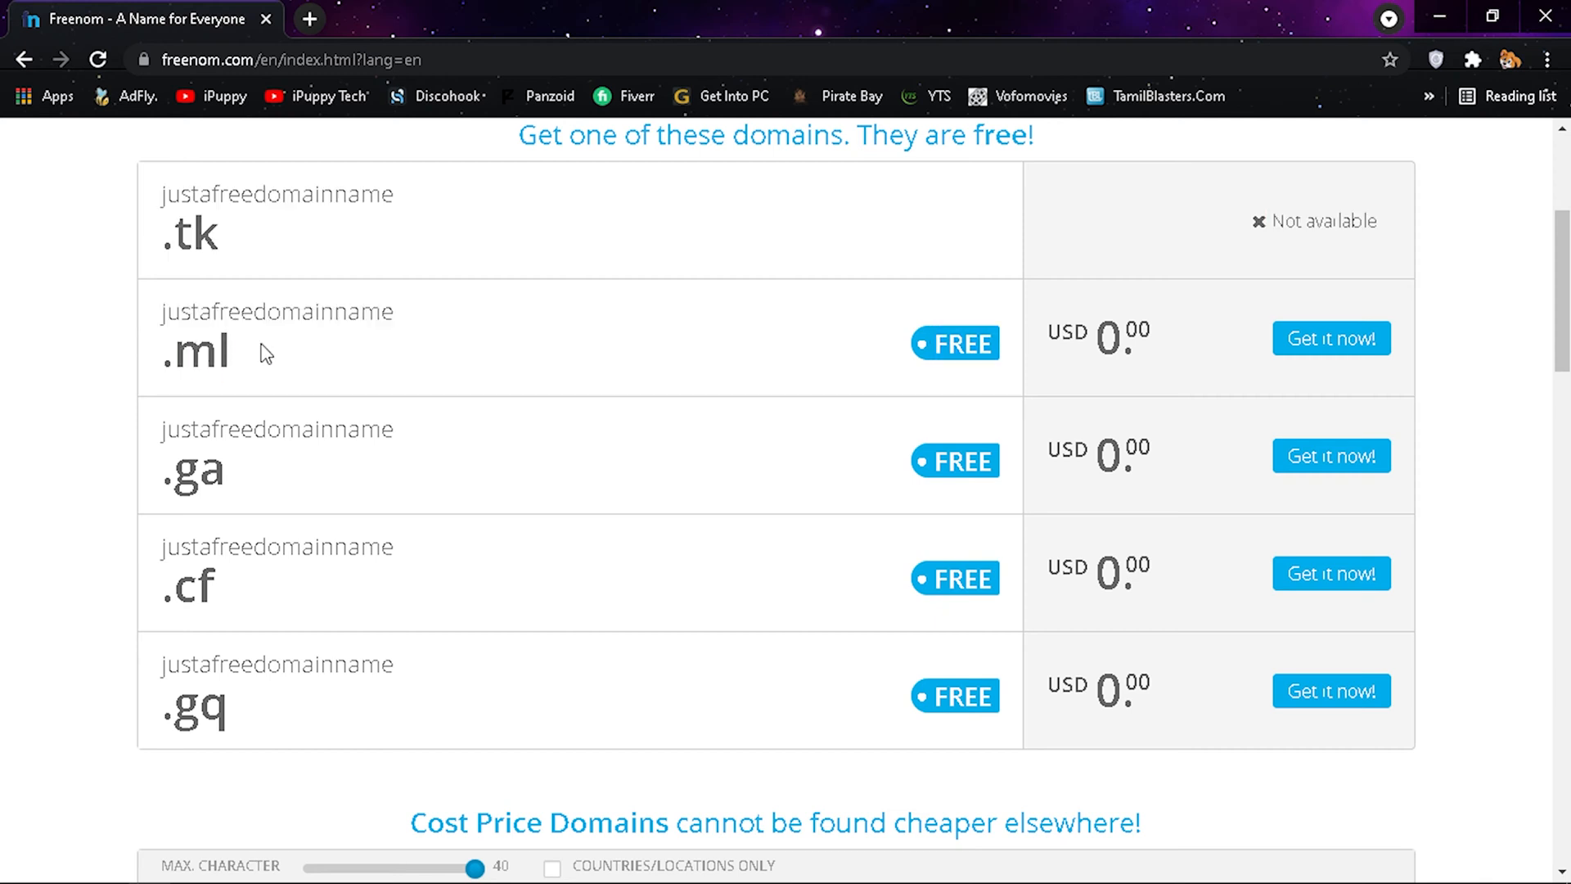
scroll("up", 3)
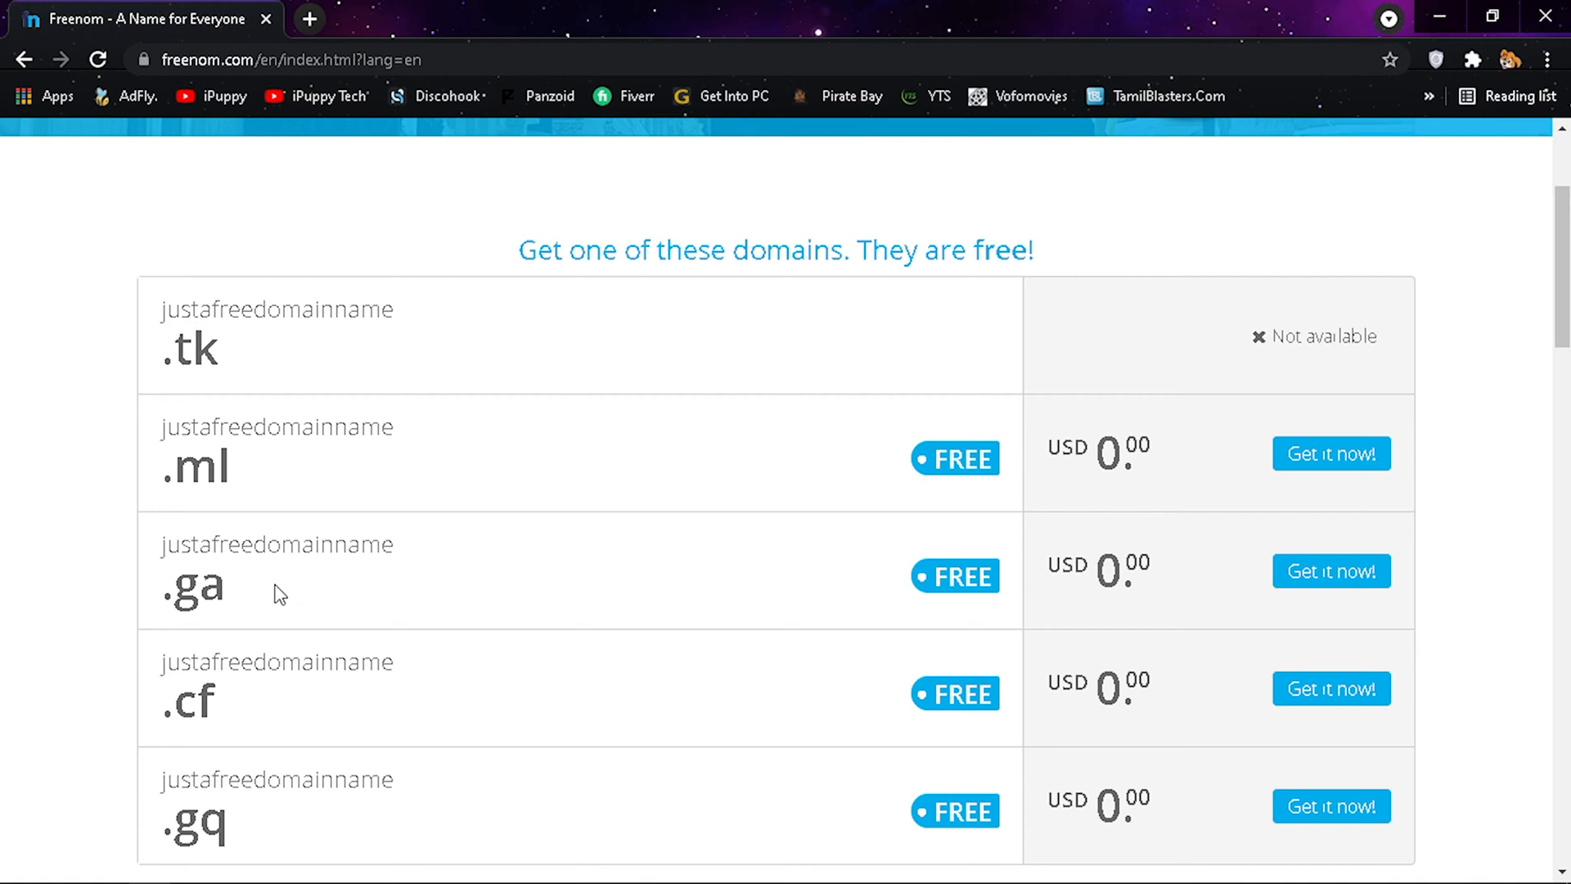
scroll("up", 3)
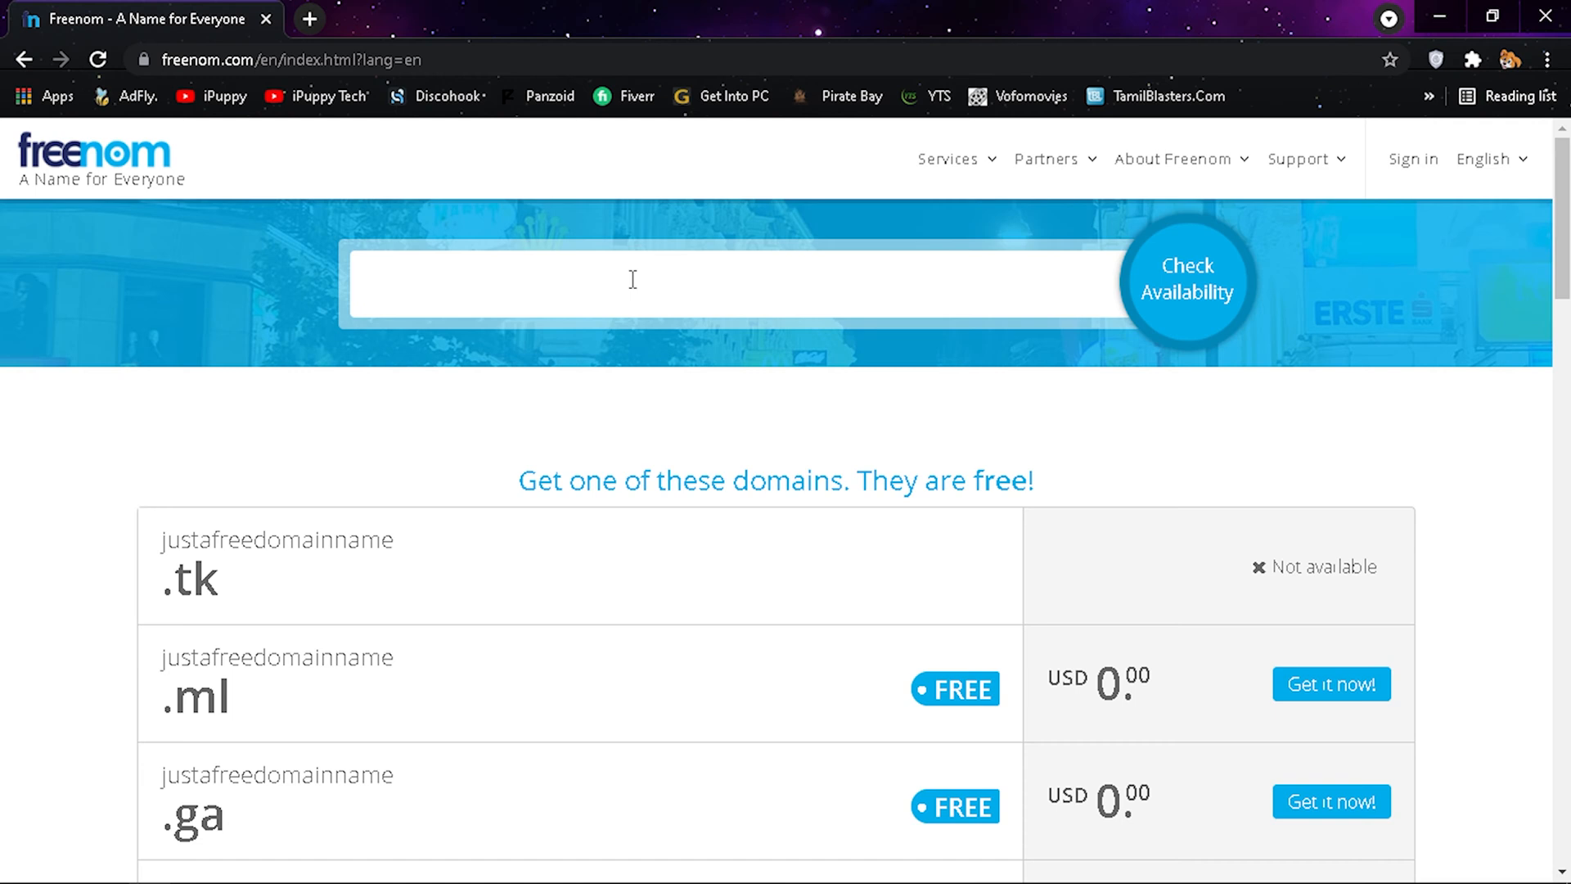
Confirm that 'justafreedomainname.ml' is available and free.
type("justafreed")
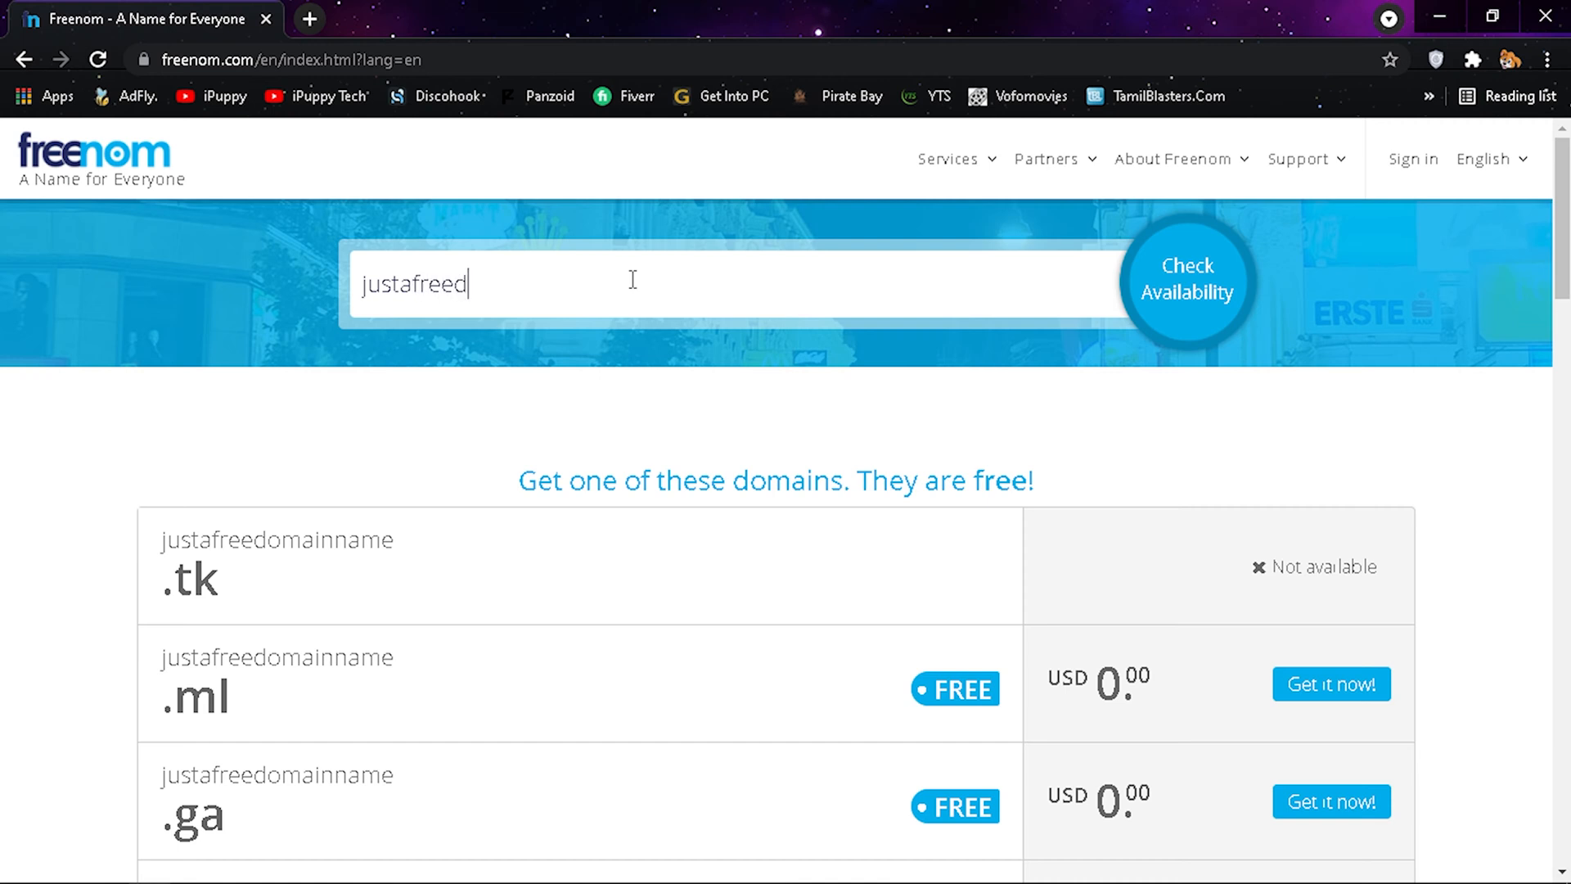
type("omainname")
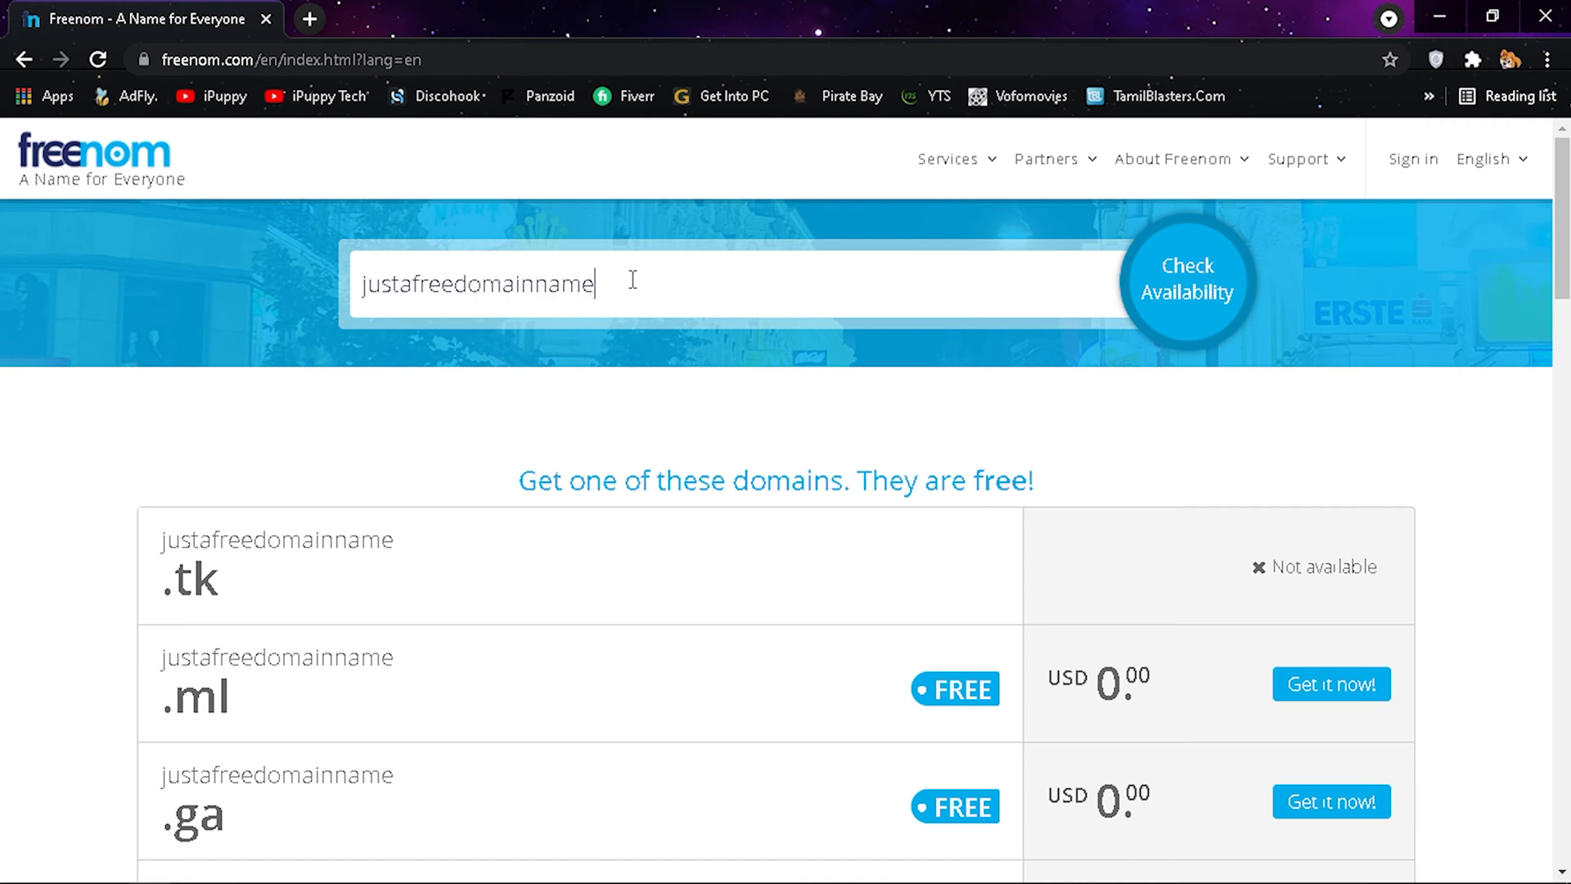
type(".ml")
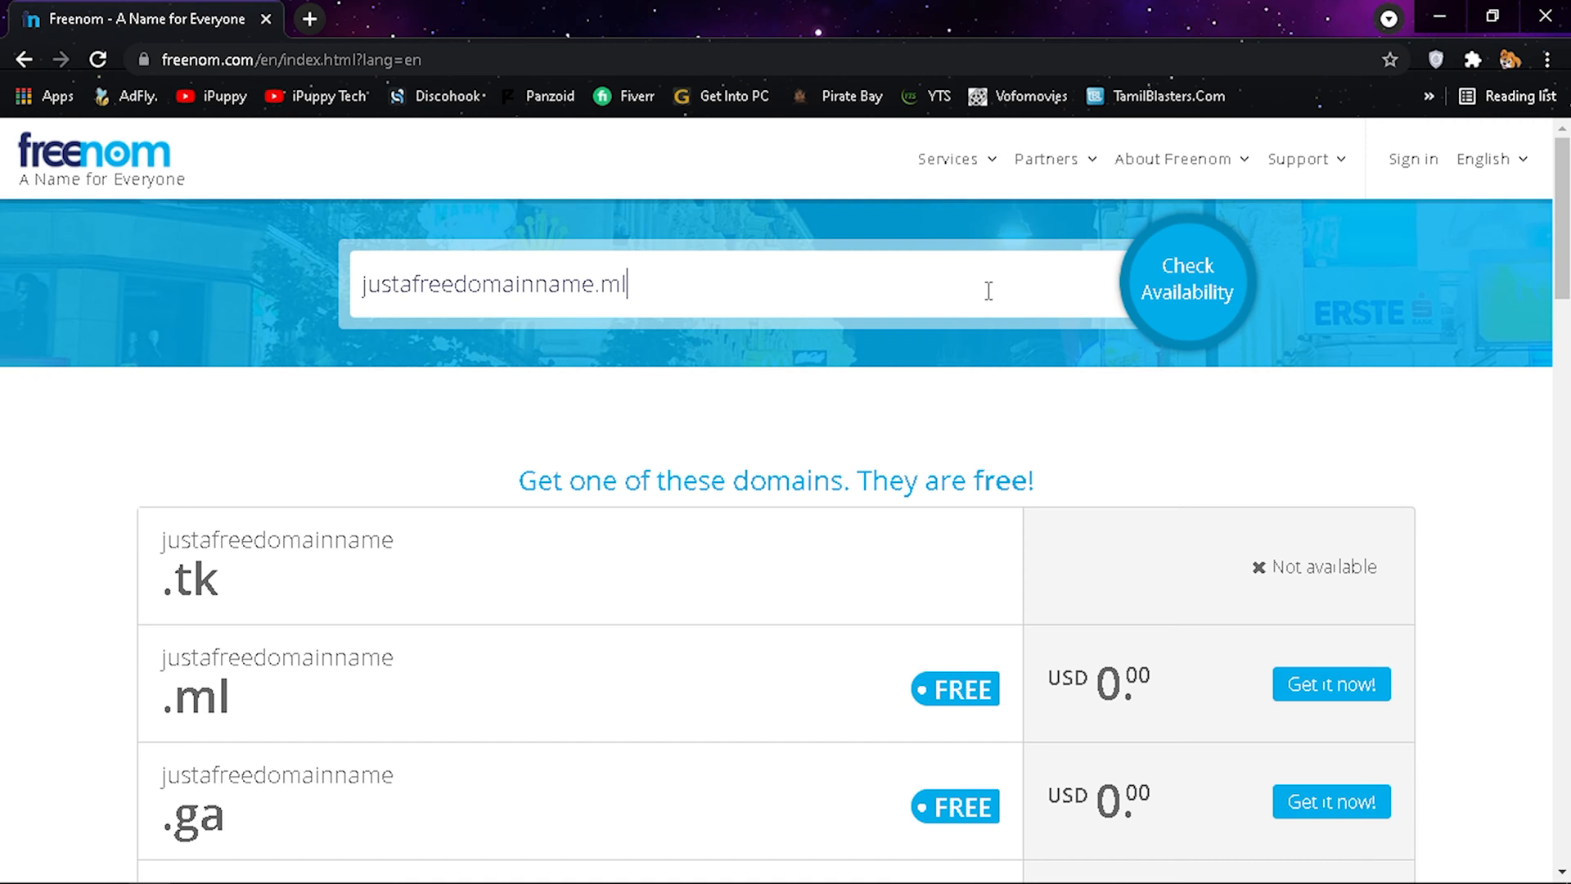
left_click(1188, 280)
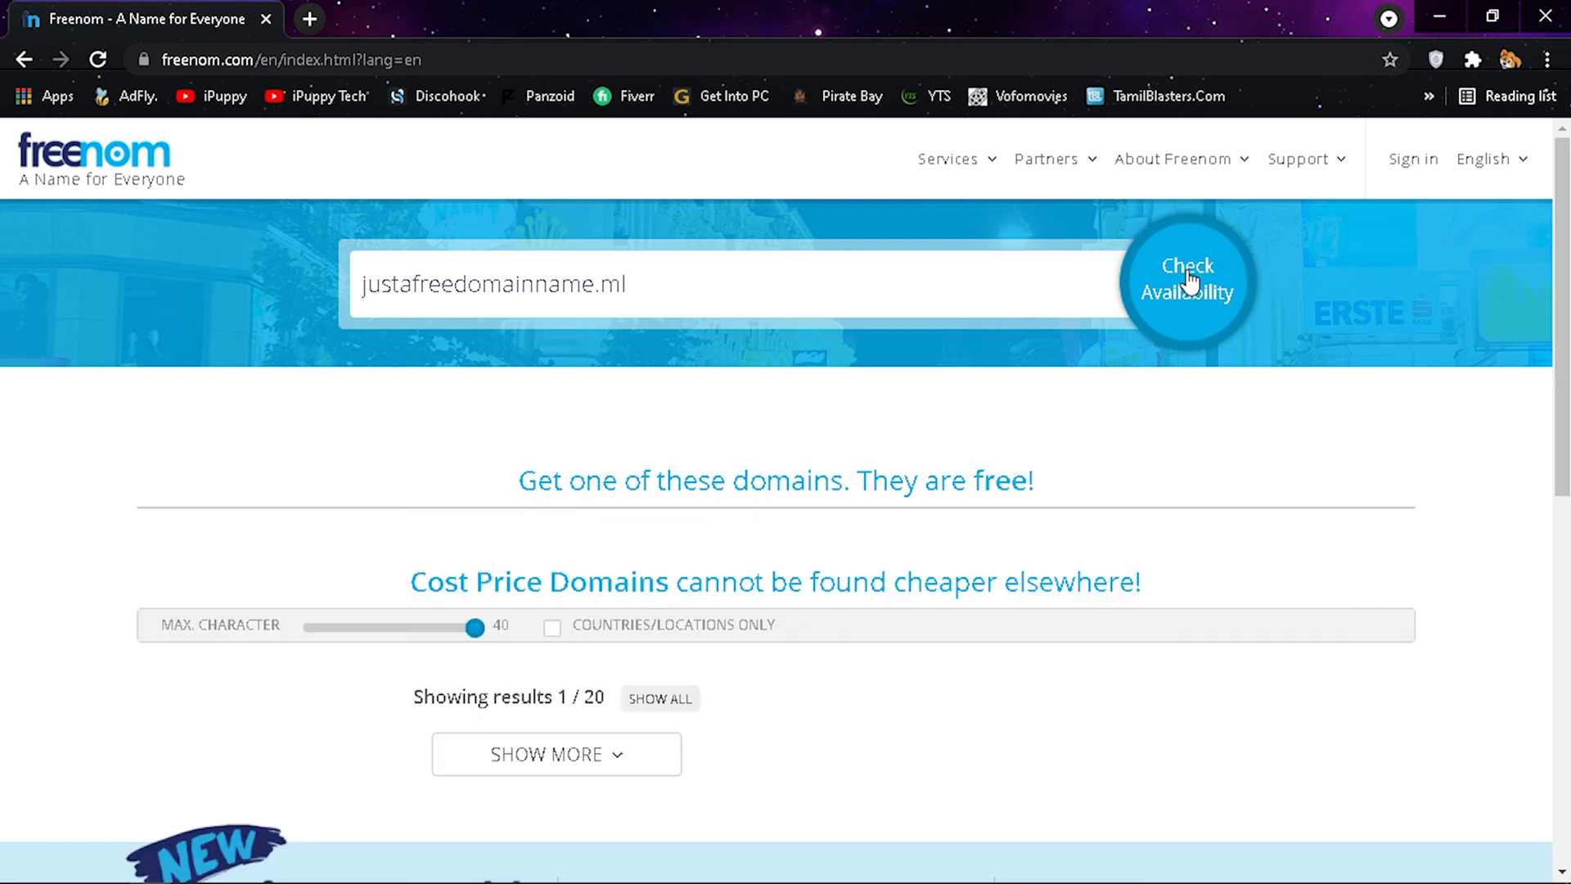
Add the free .ml domain to the cart with Get it now! and head to checkout.
left_click(1187, 283)
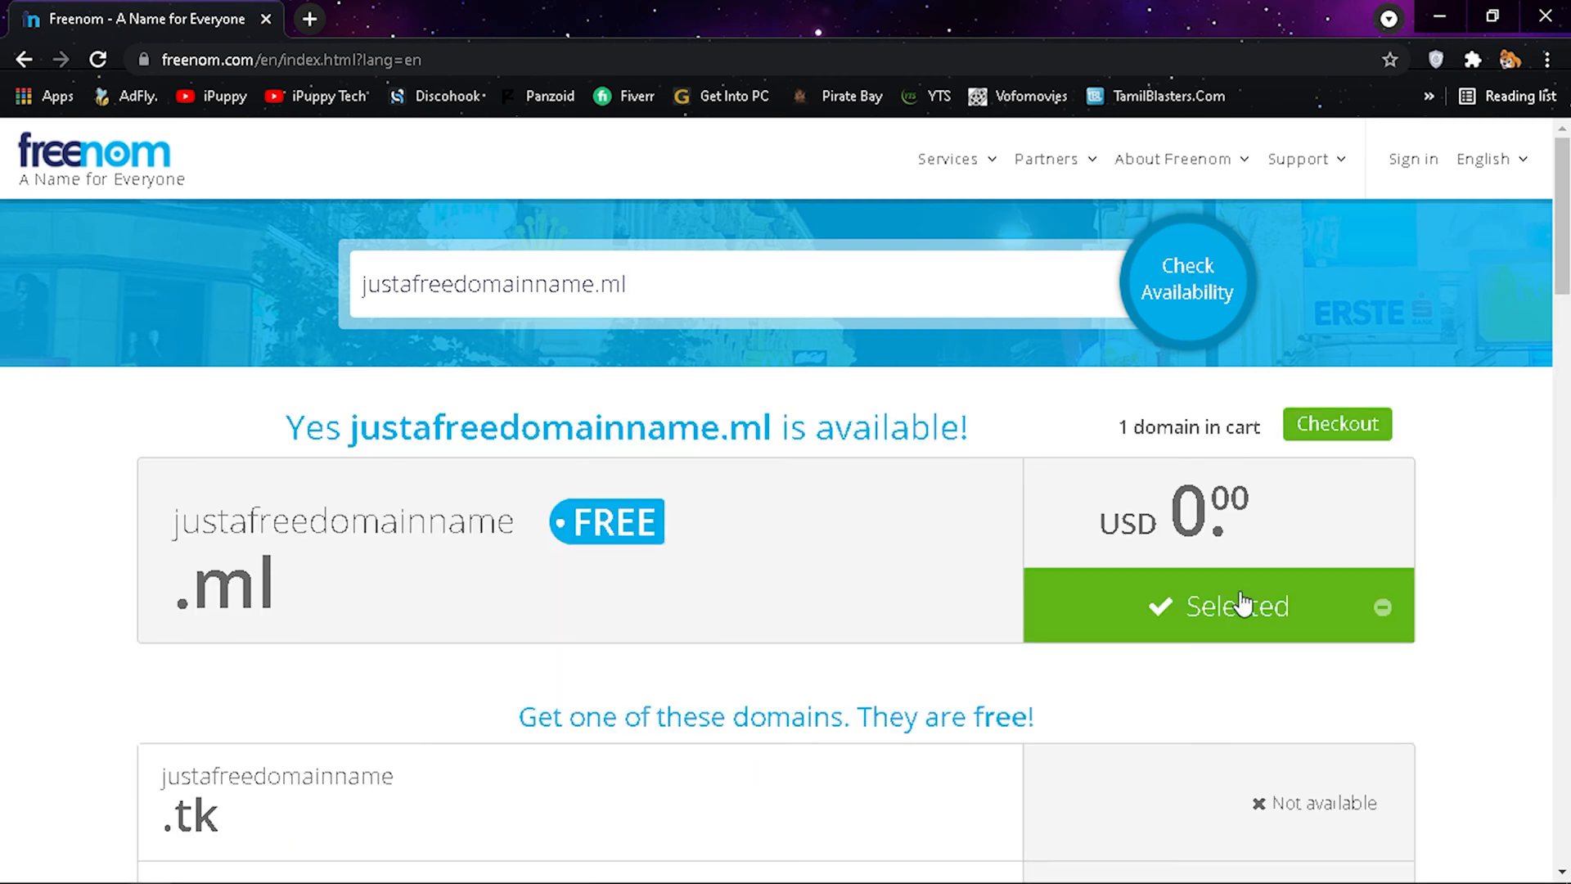
mouse_move(775, 585)
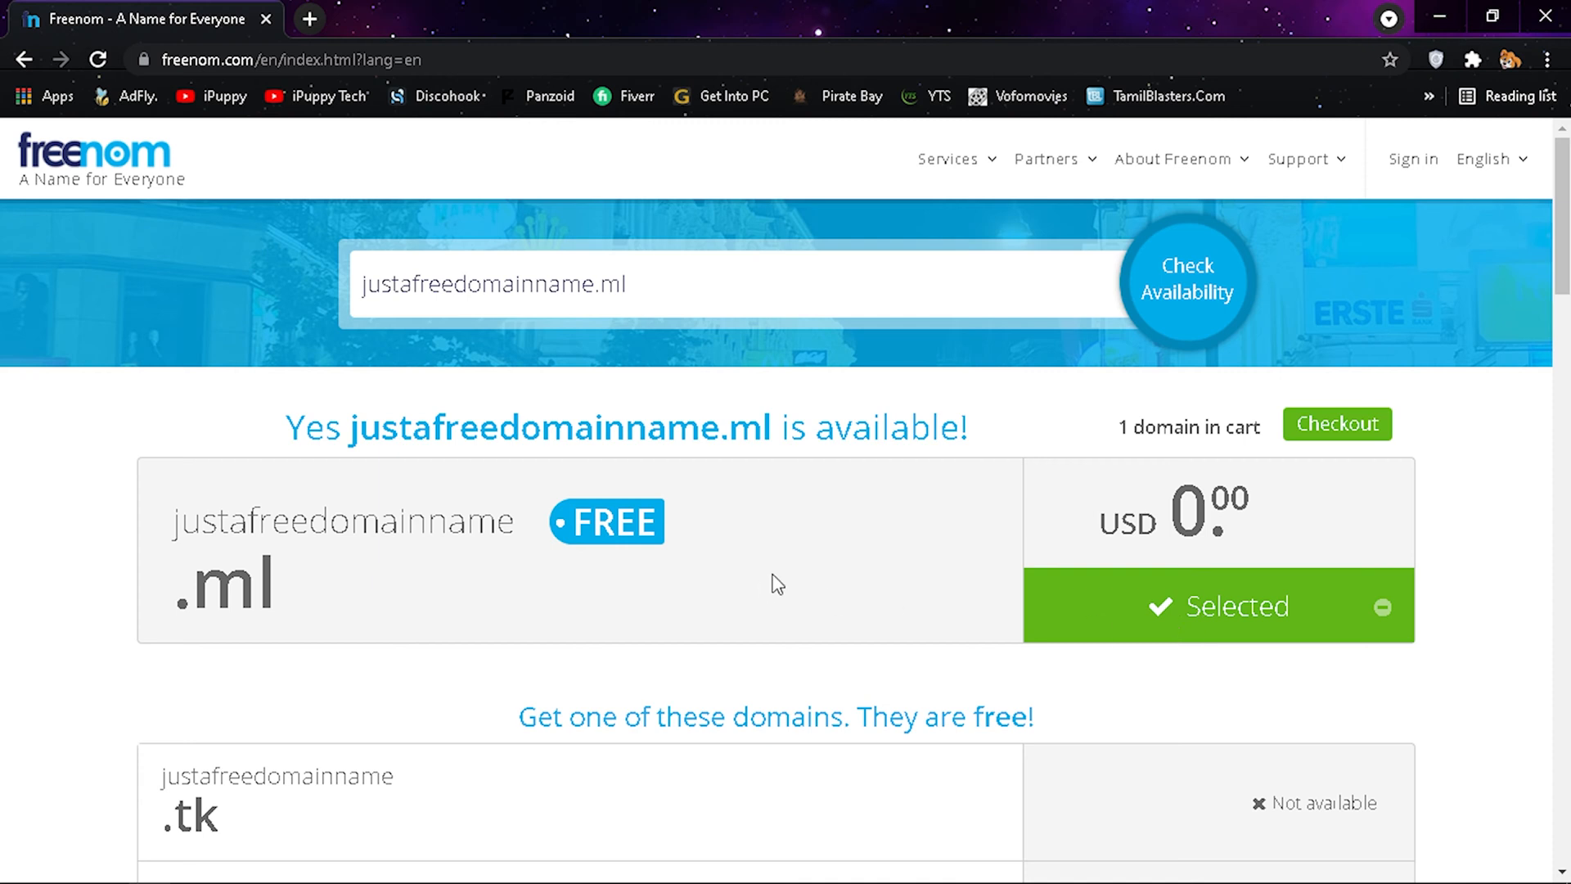
left_click(1338, 424)
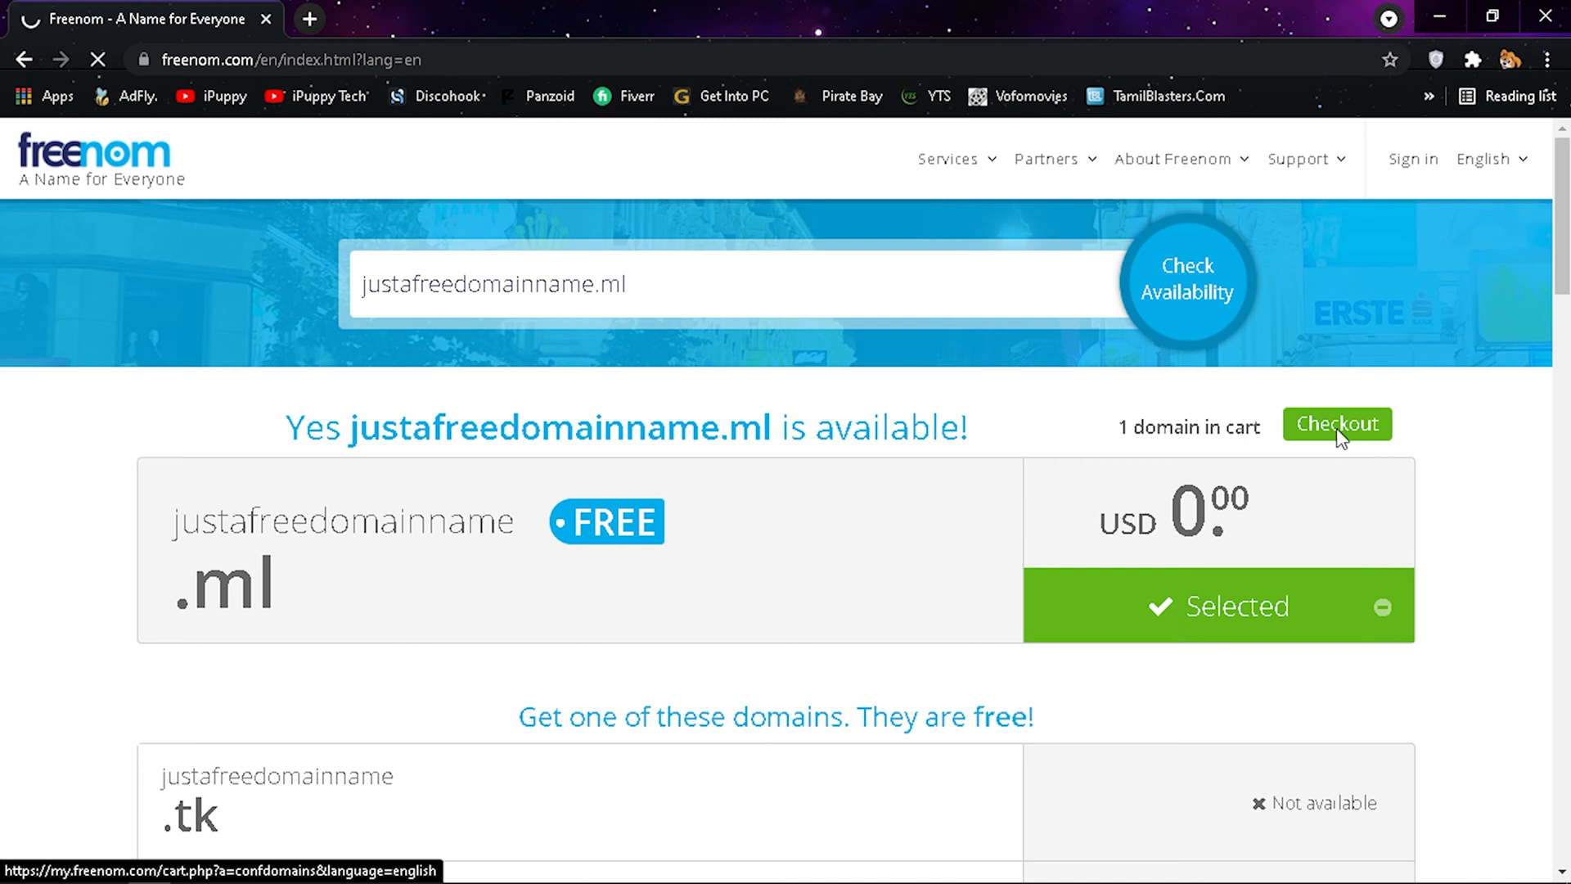
Set the registration period to 12 Months @ FREE and continue to Review & Checkout.
left_click(1337, 422)
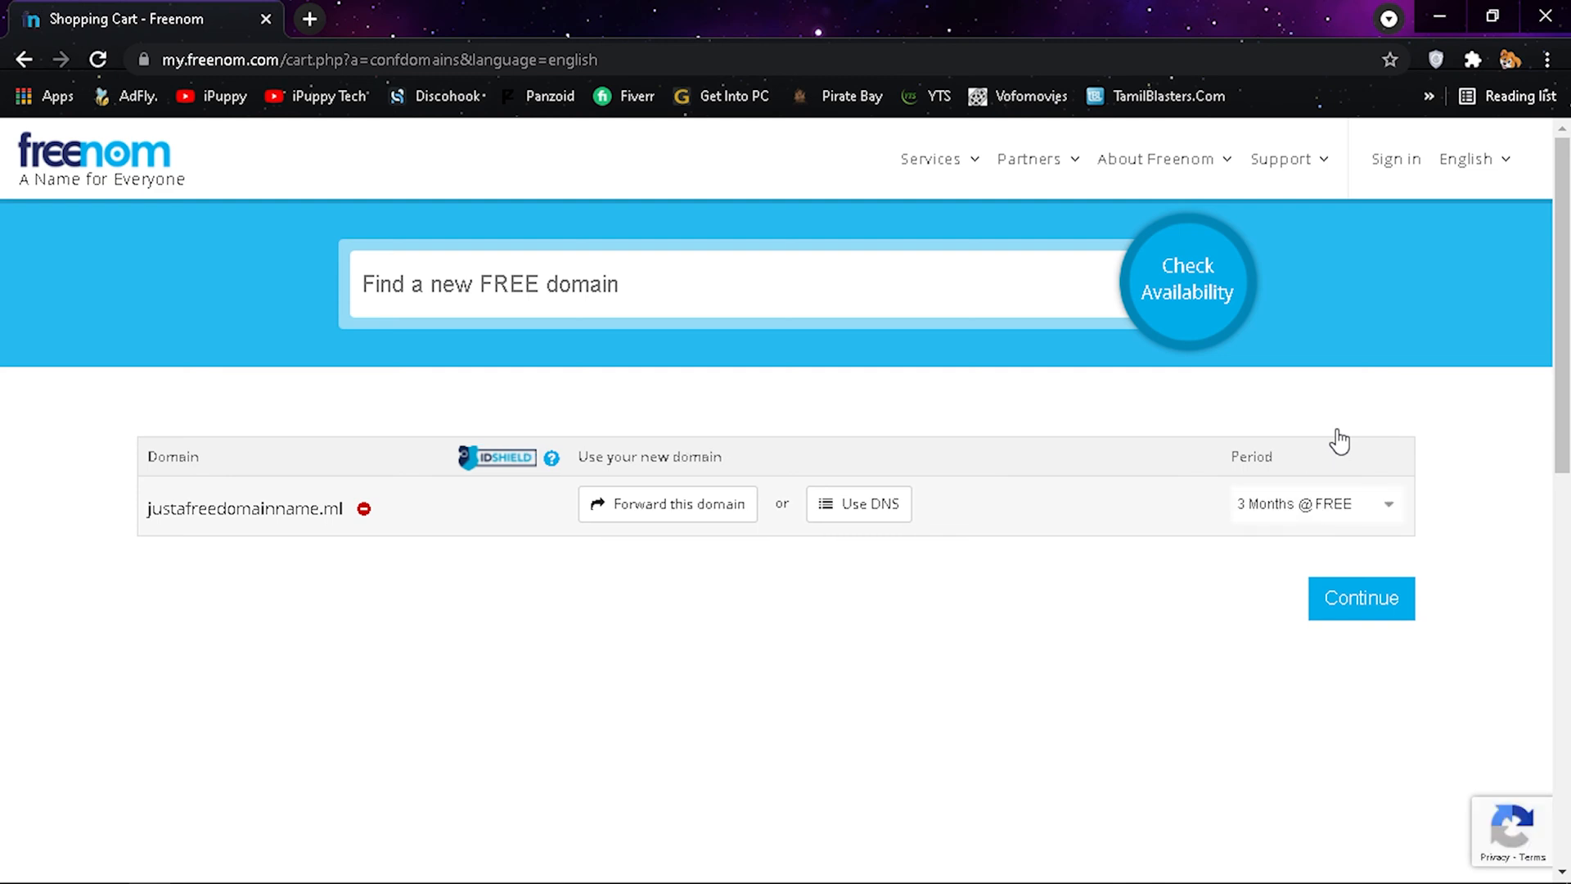
mouse_move(1102, 486)
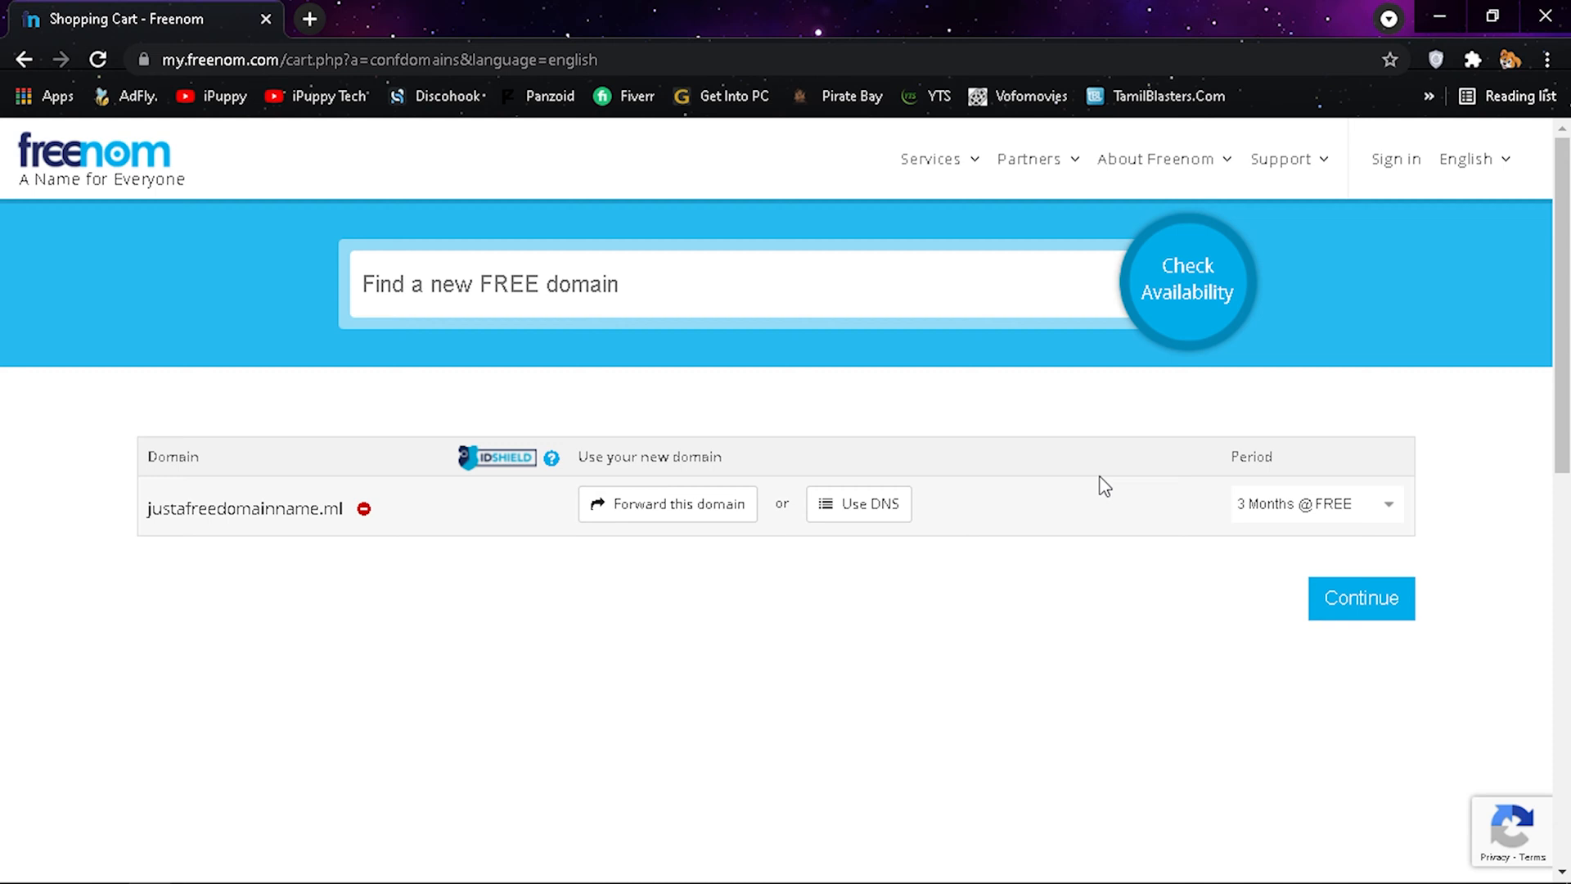
left_click(1315, 503)
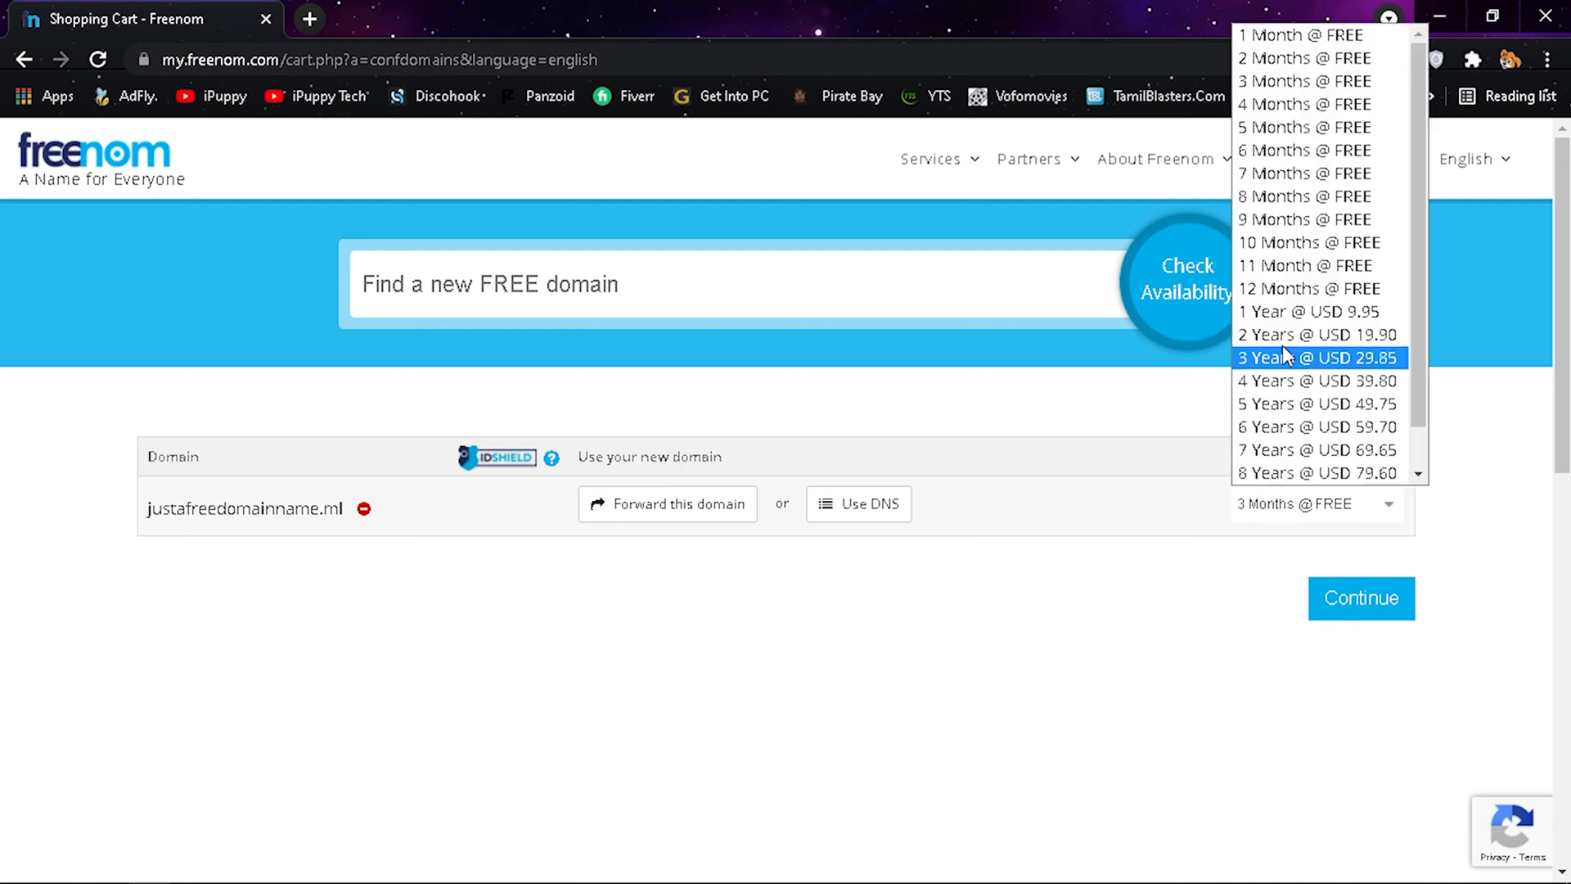
left_click(1306, 288)
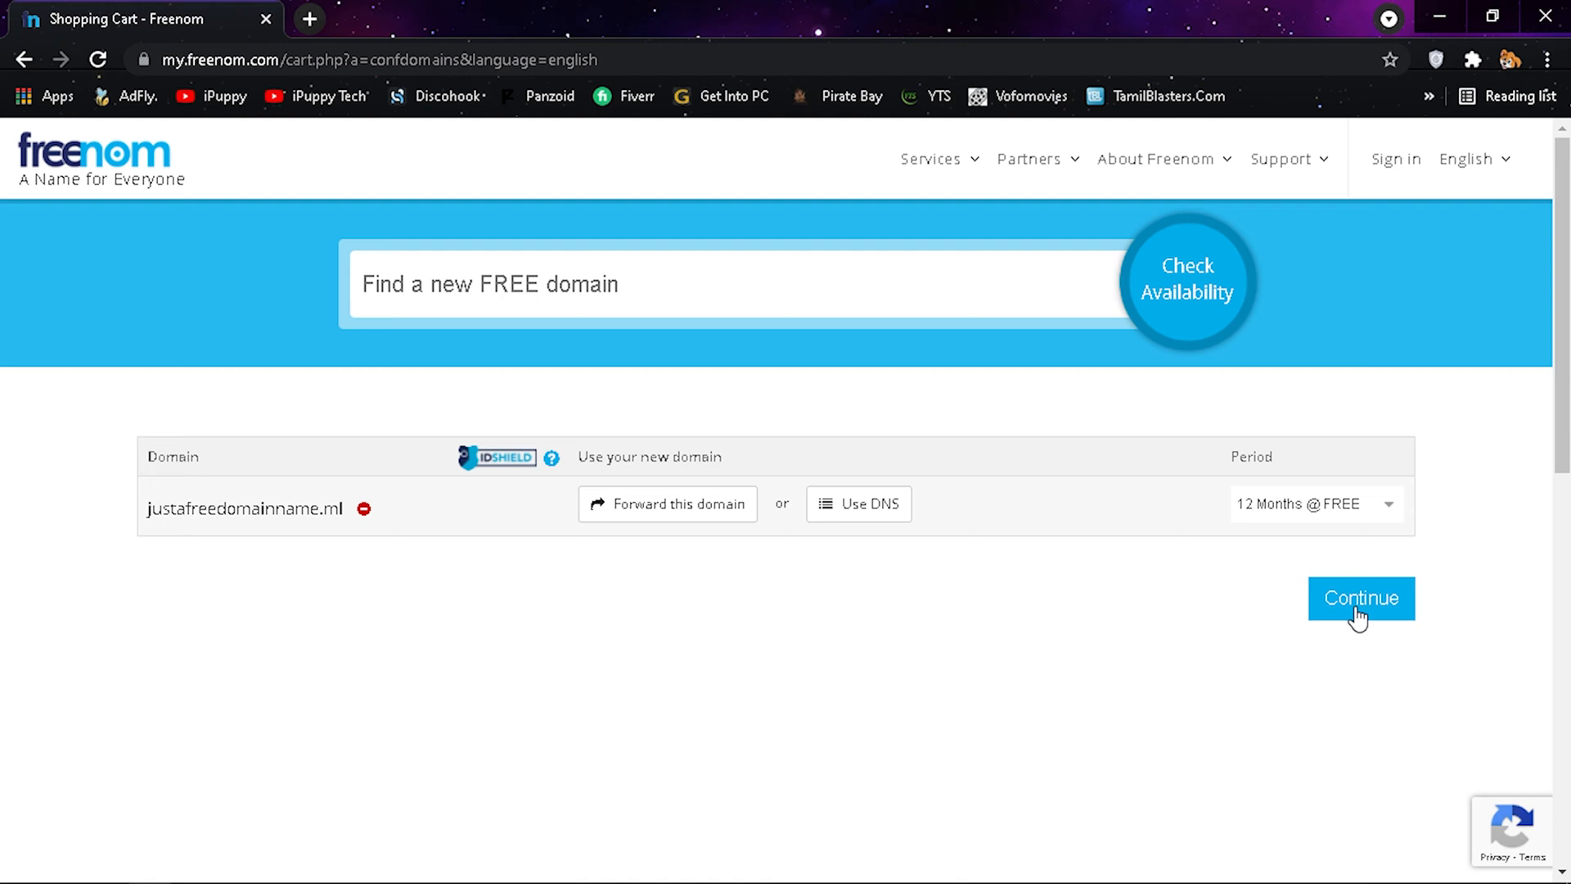
left_click(1361, 599)
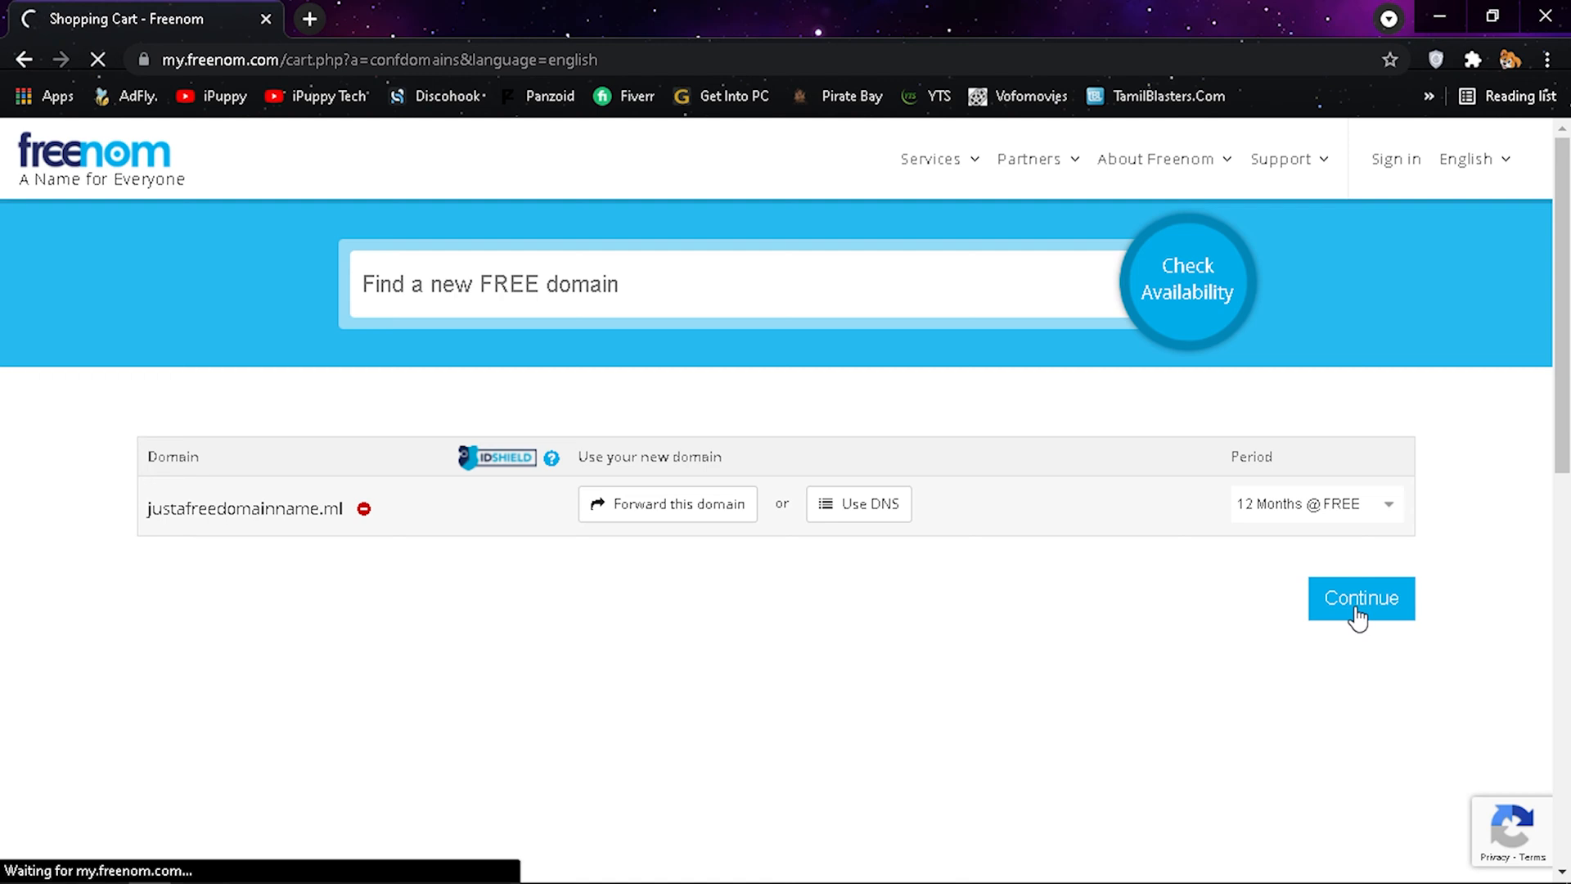
left_click(1360, 599)
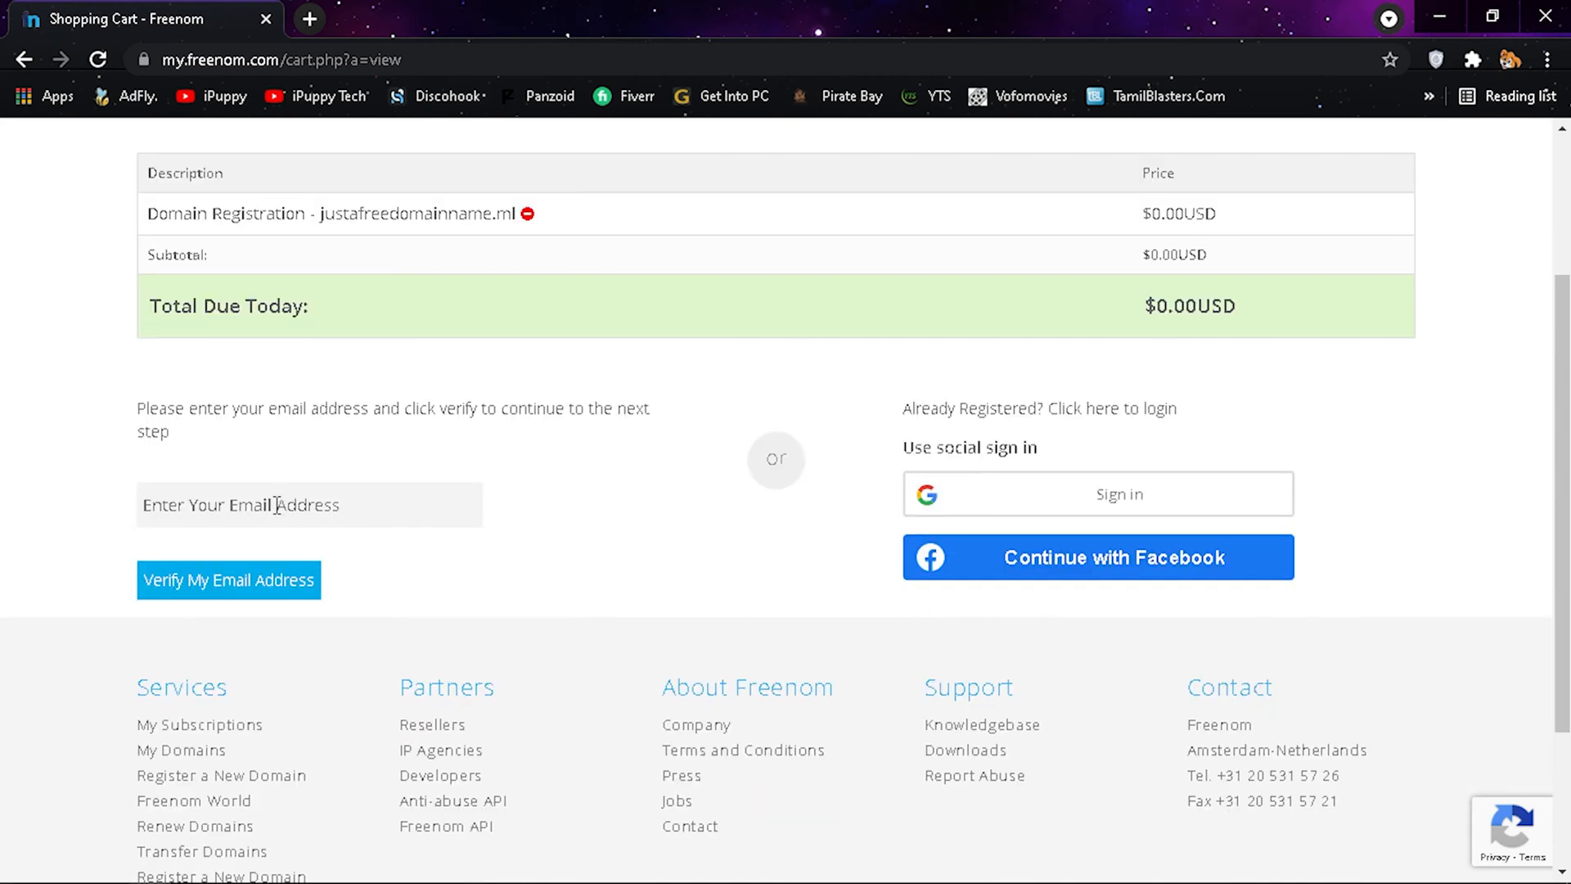
type("testmail")
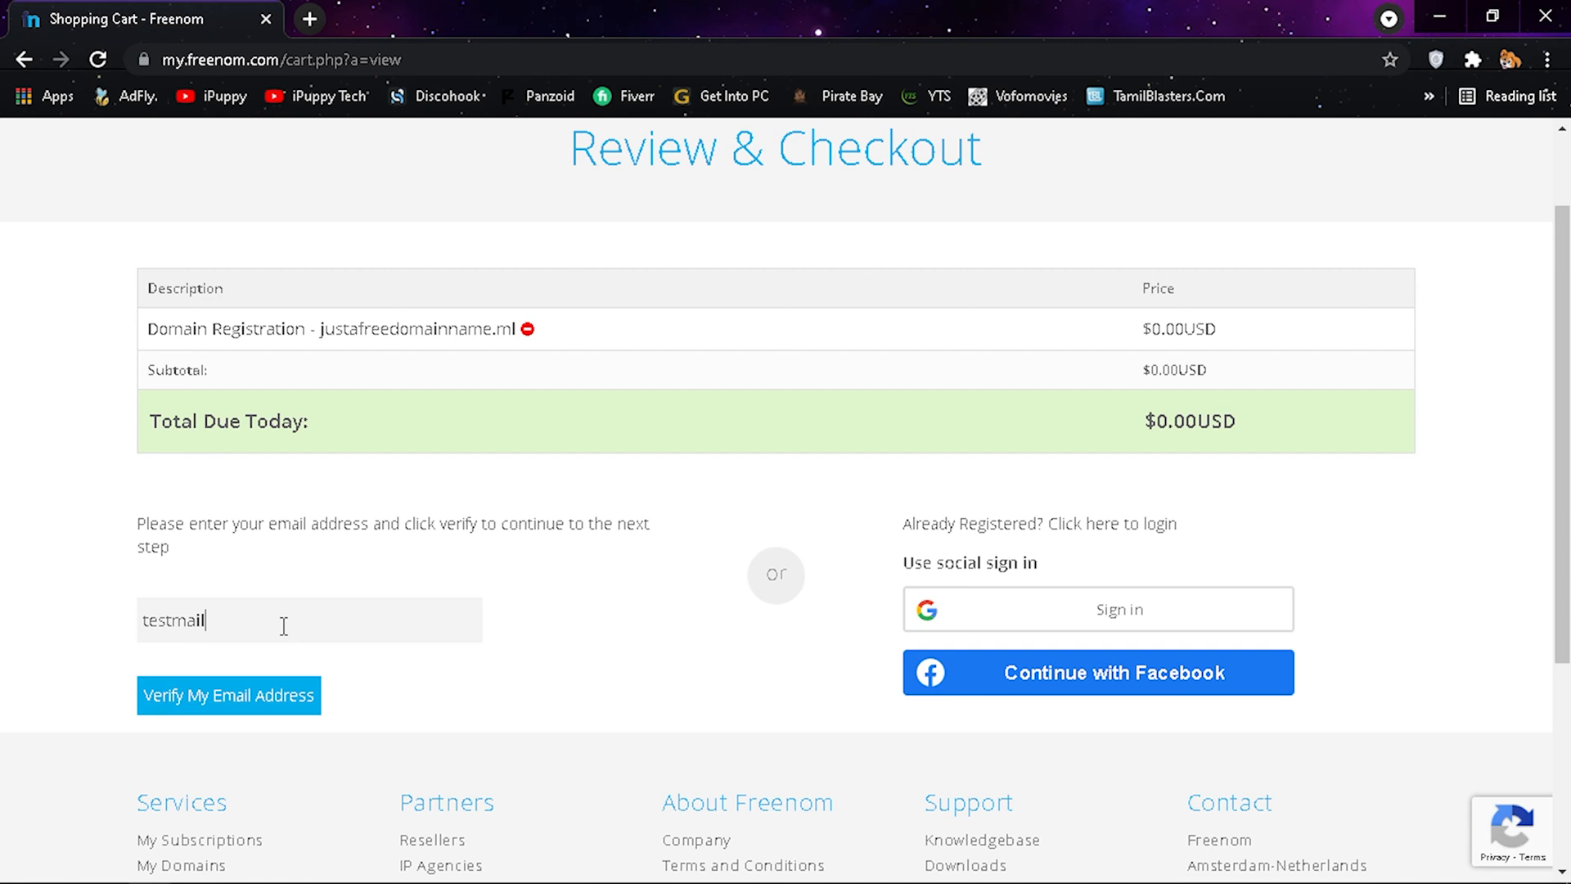
type("@fake.com")
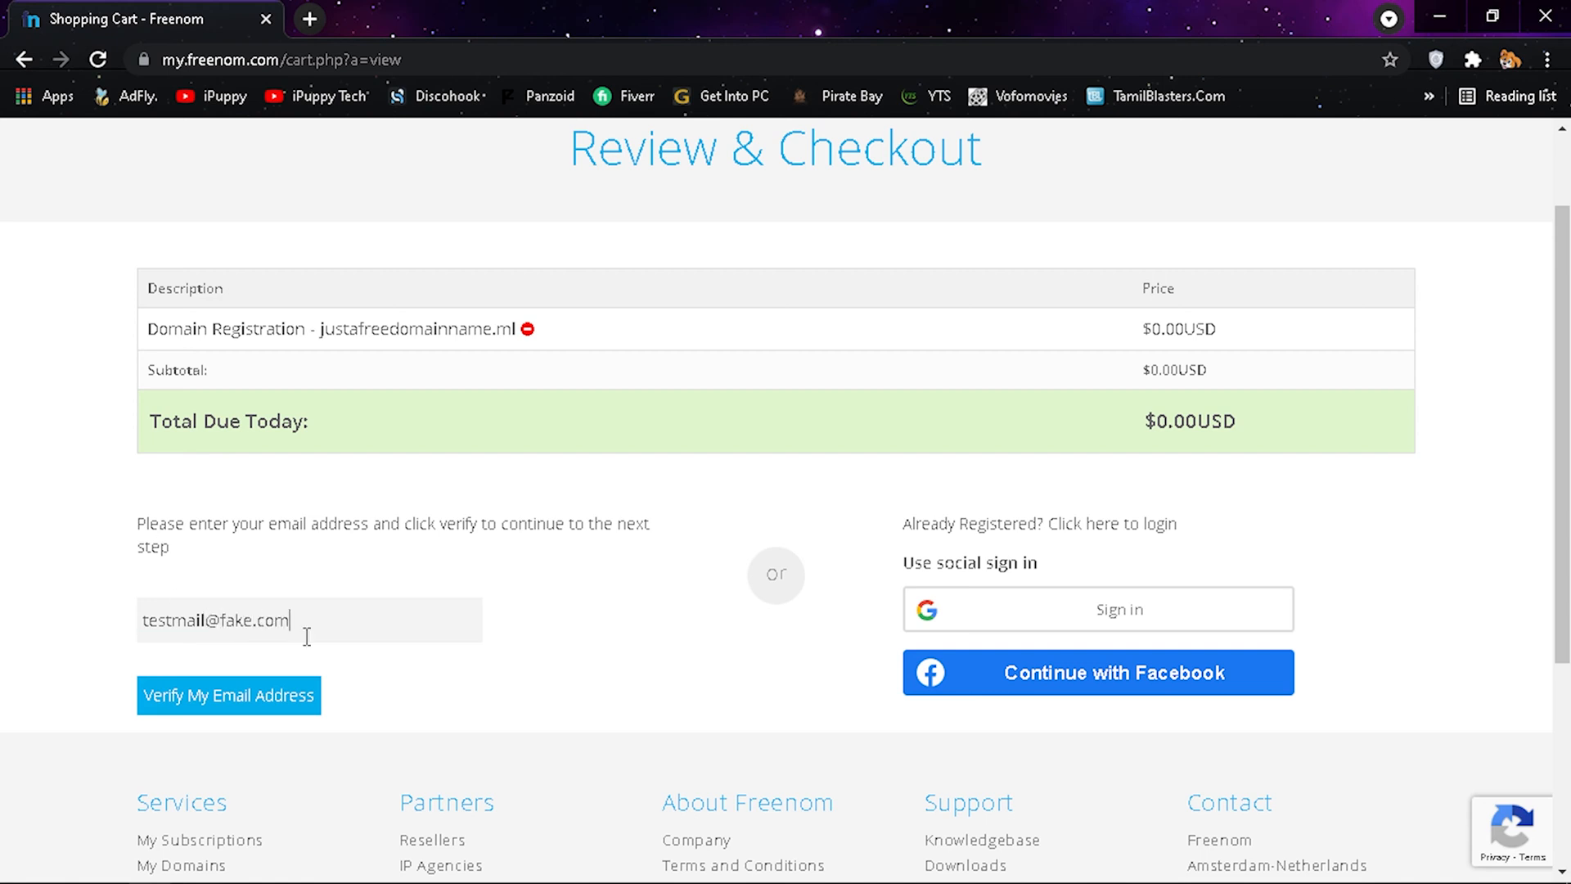
left_click(229, 696)
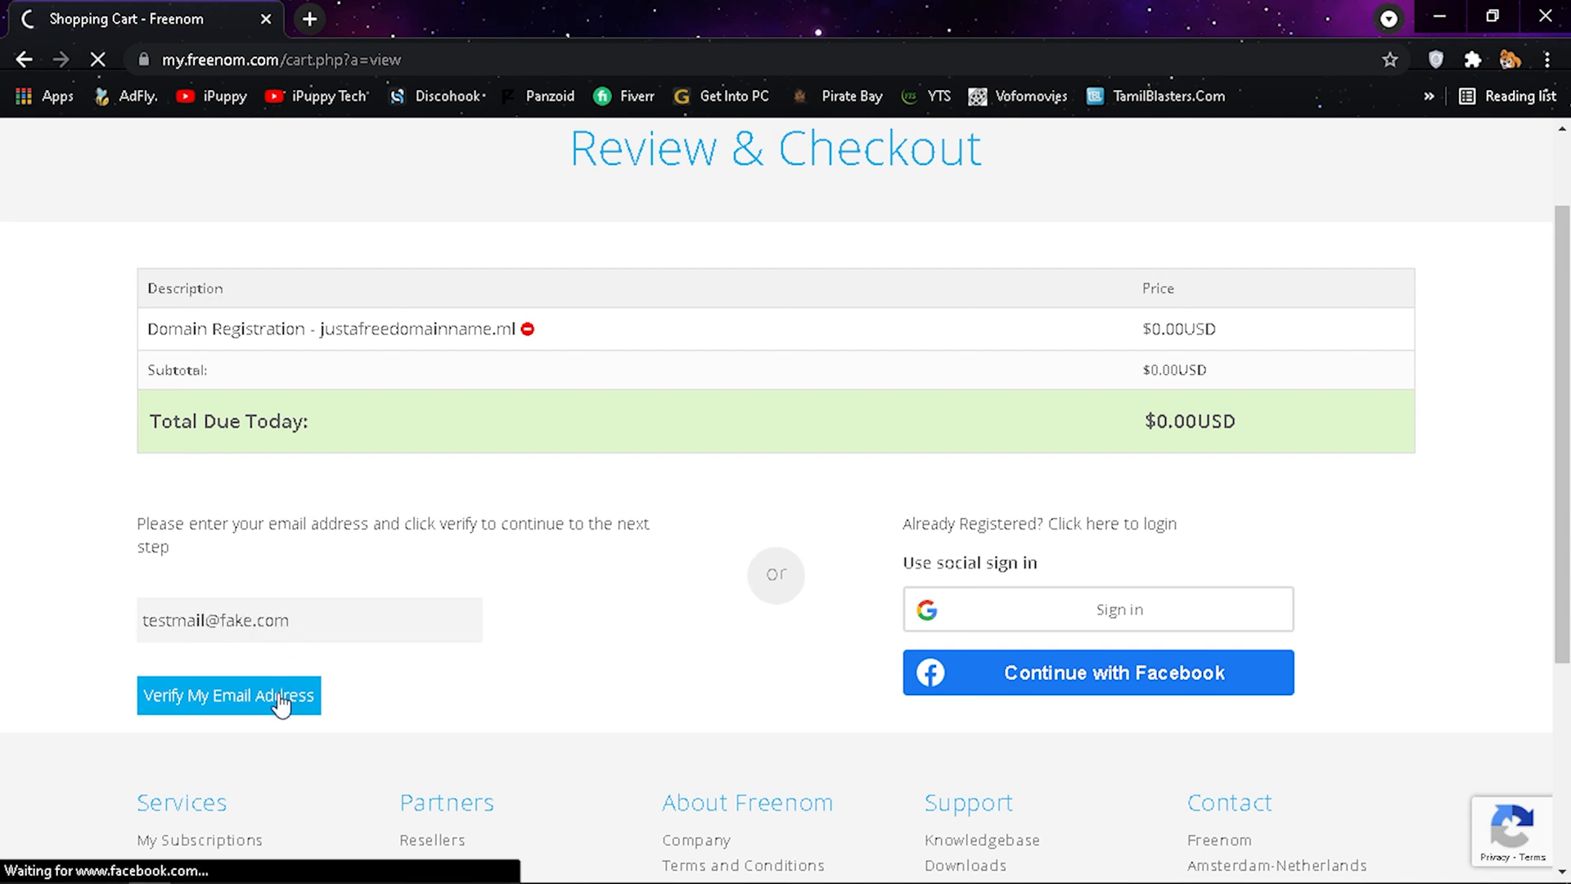
left_click(229, 695)
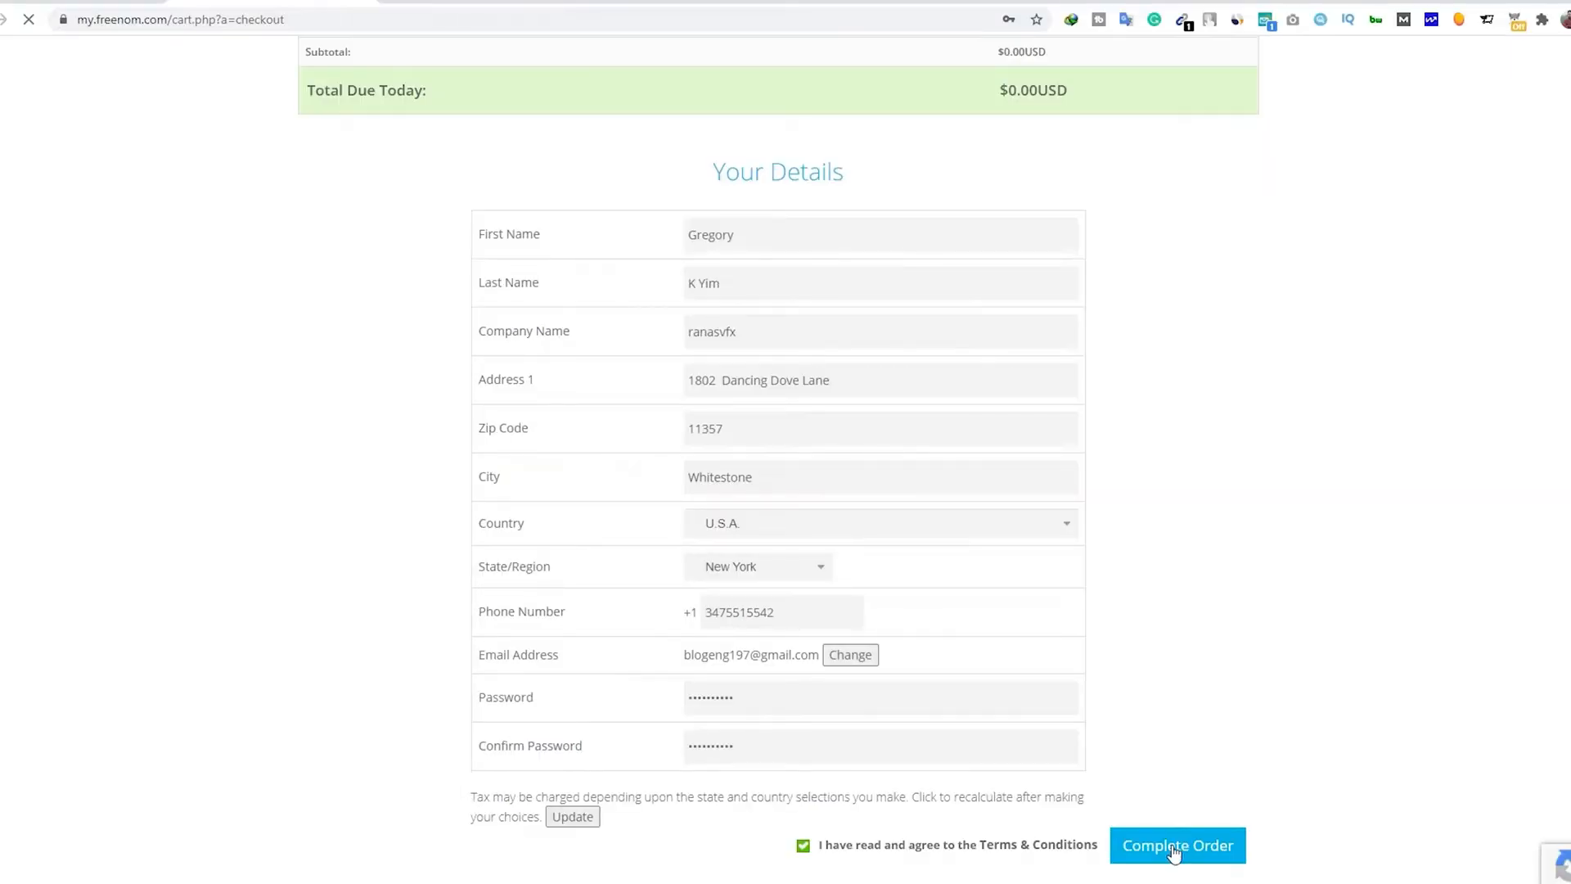
Complete the free domain order to reach the Order Confirmation page.
left_click(1176, 844)
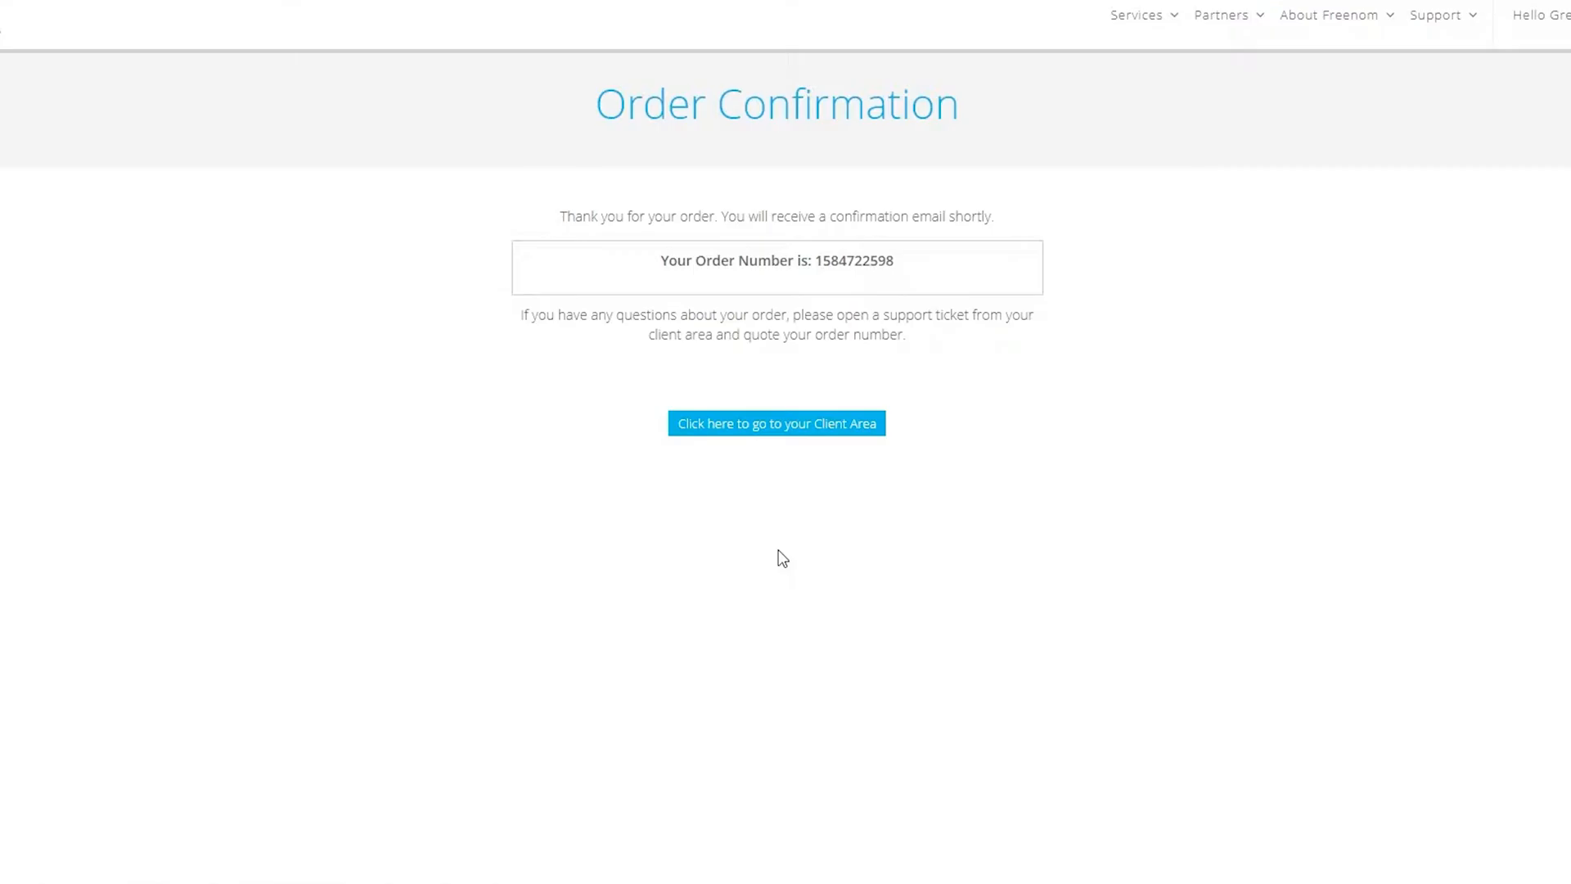